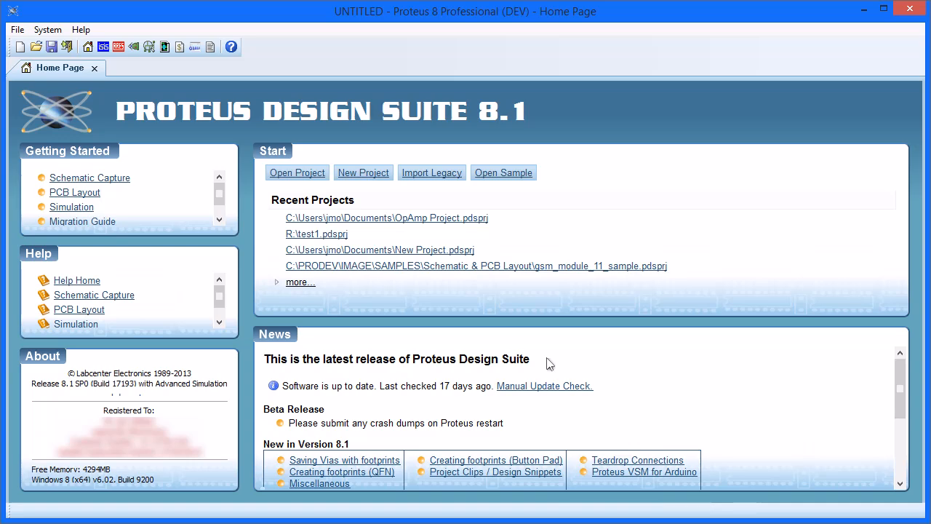
pyautogui.moveTo(360, 177)
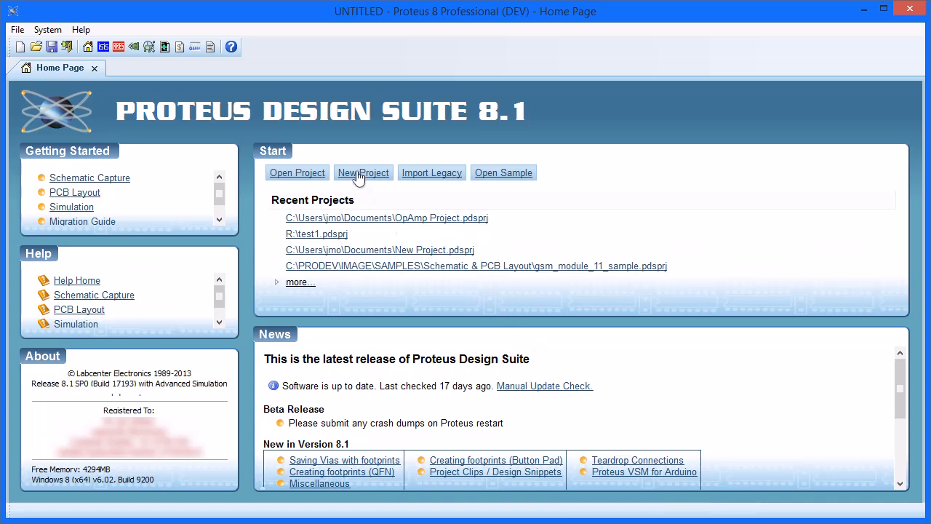
# Step: Start a new project named LED Project and create its schematic from the default template
pyautogui.click(363, 172)
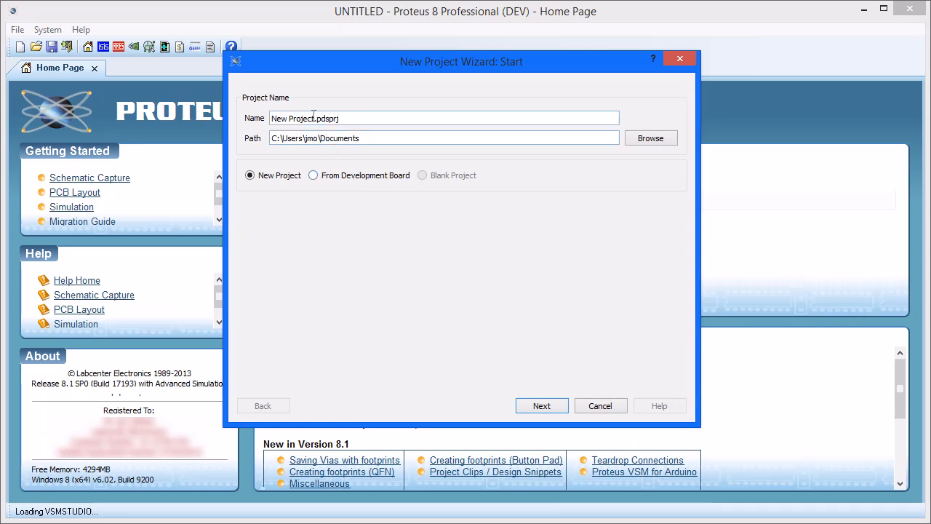
pyautogui.doubleClick(279, 118)
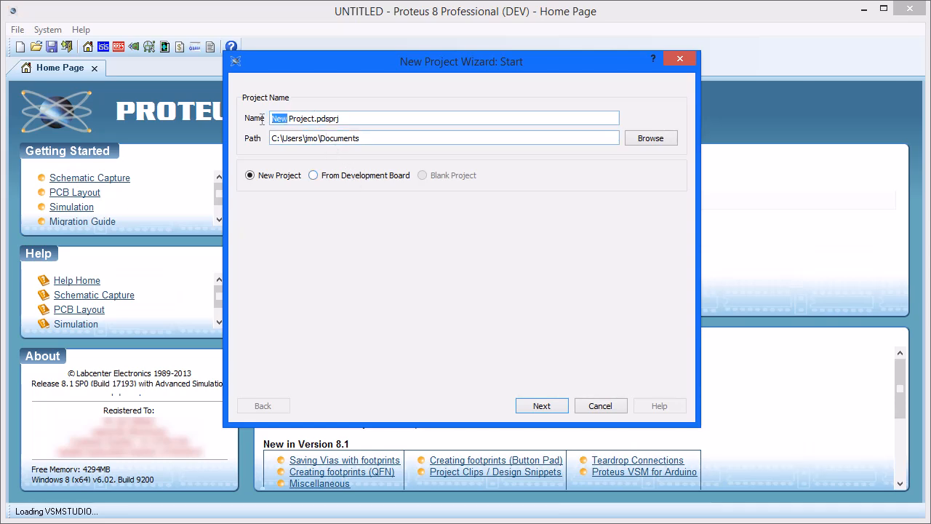
pyautogui.write('LED')
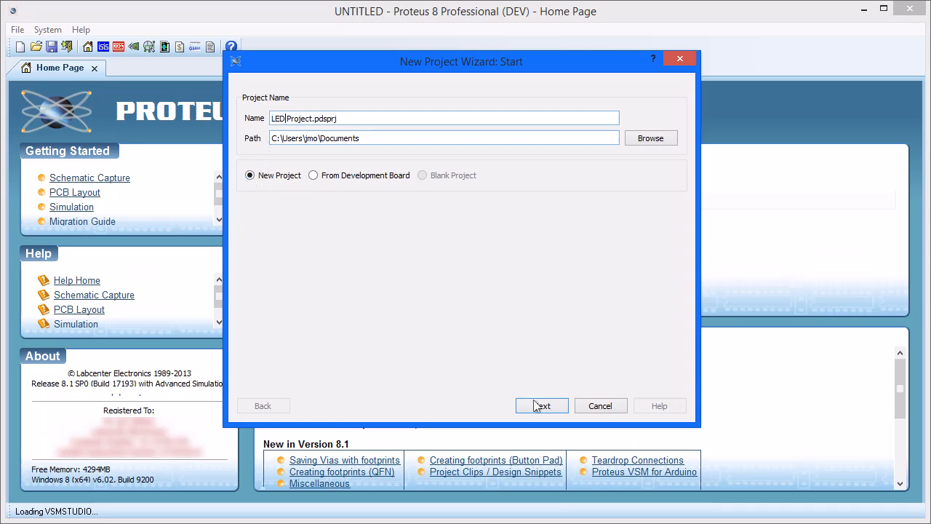
pyautogui.click(542, 405)
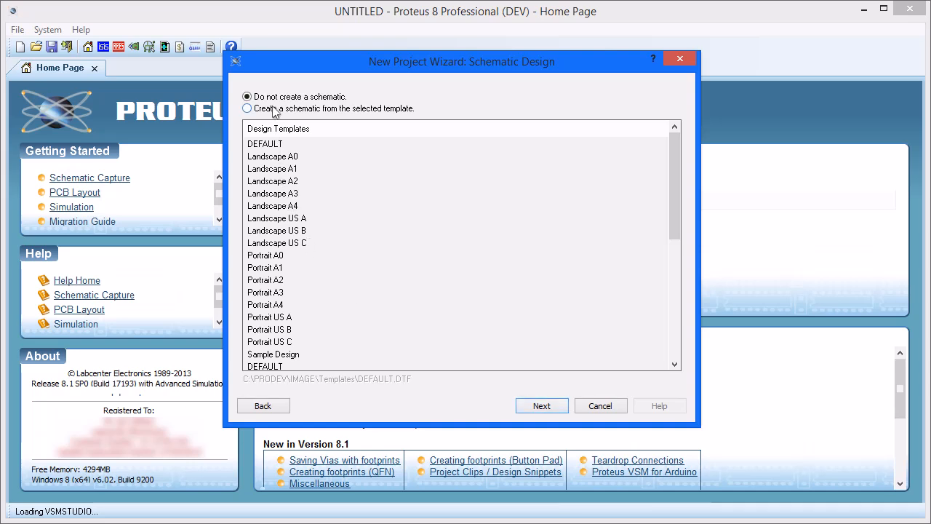
pyautogui.click(541, 404)
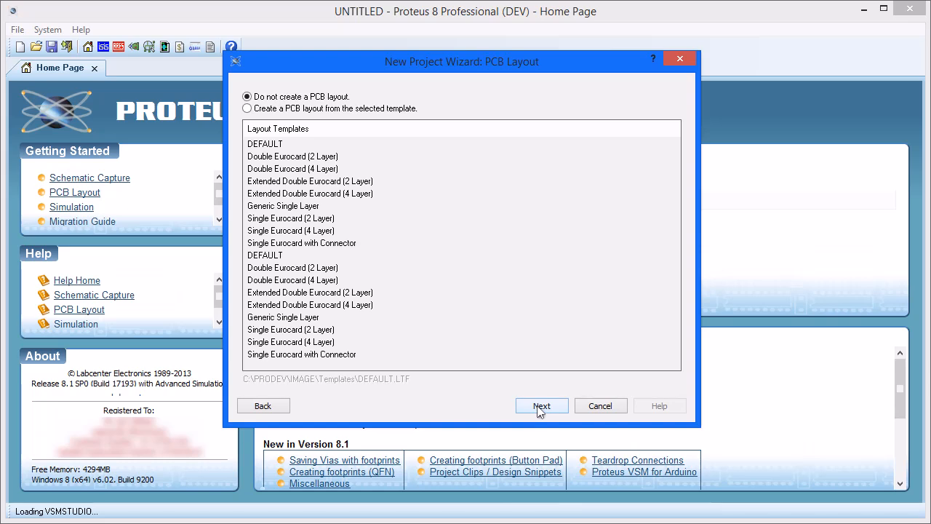
# Step: Skip PCB layout and create a firmware project for PIC16 / PIC16F916 with the MPLAB XC8 compiler
pyautogui.click(542, 404)
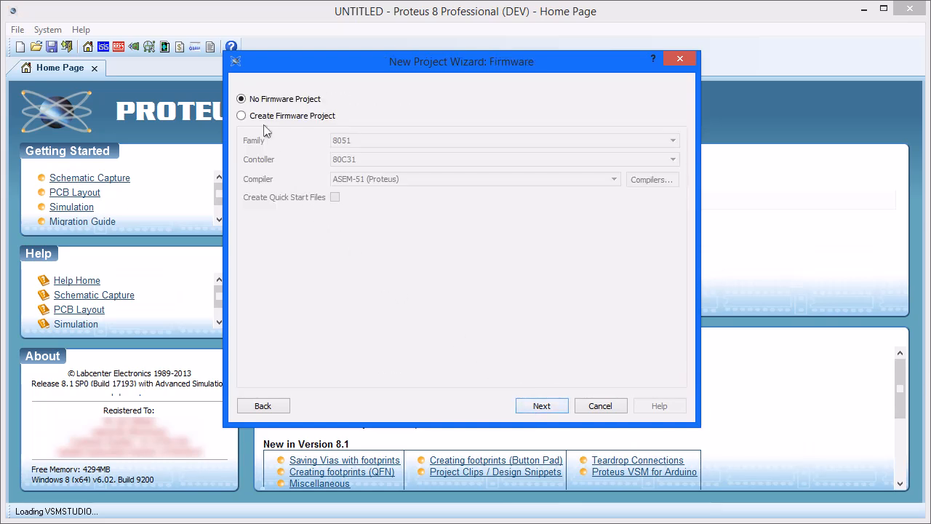
pyautogui.click(242, 115)
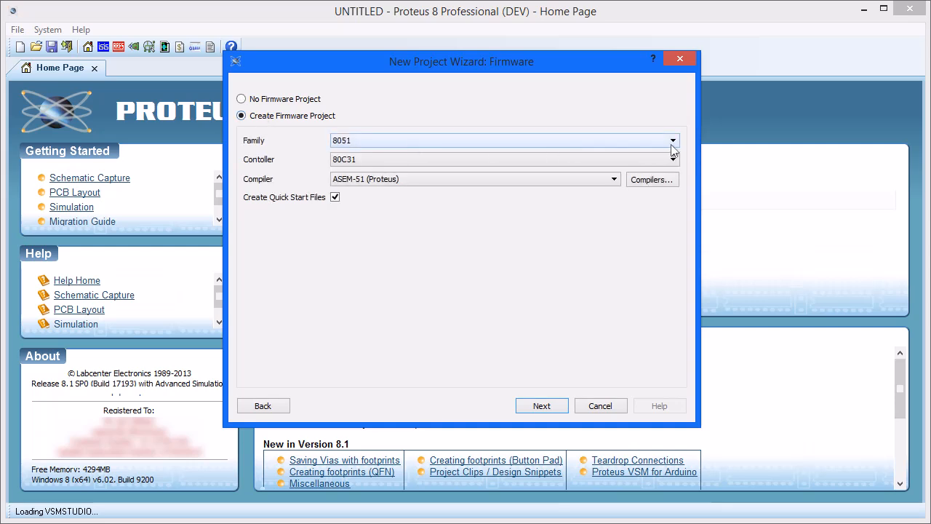
pyautogui.click(672, 140)
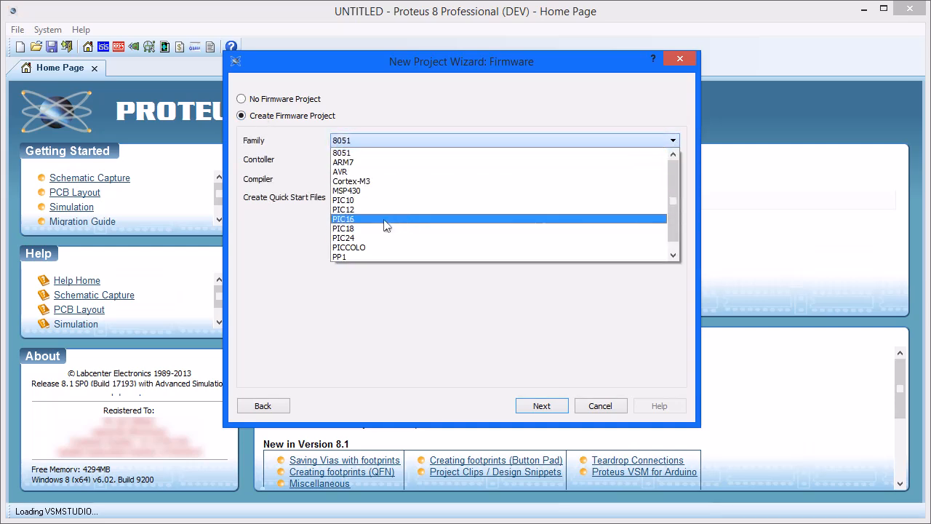
pyautogui.click(343, 218)
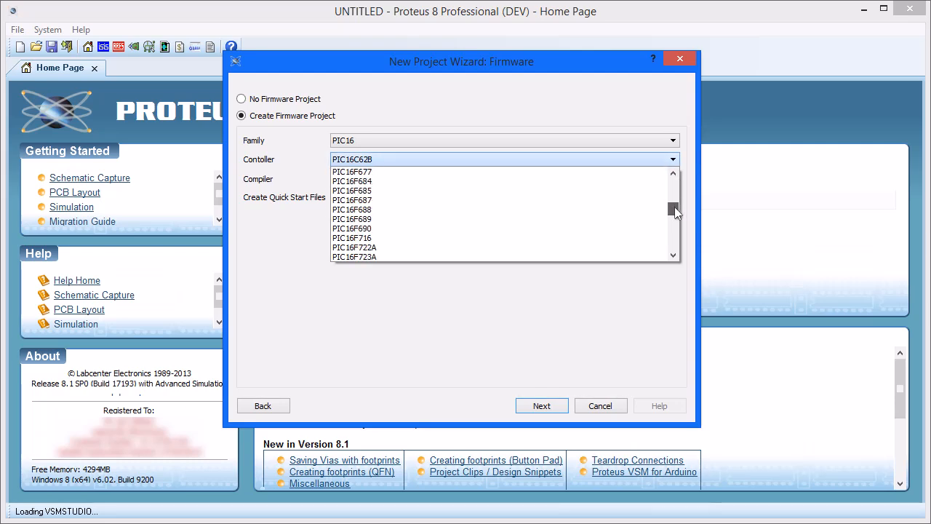
pyautogui.scroll(-3)
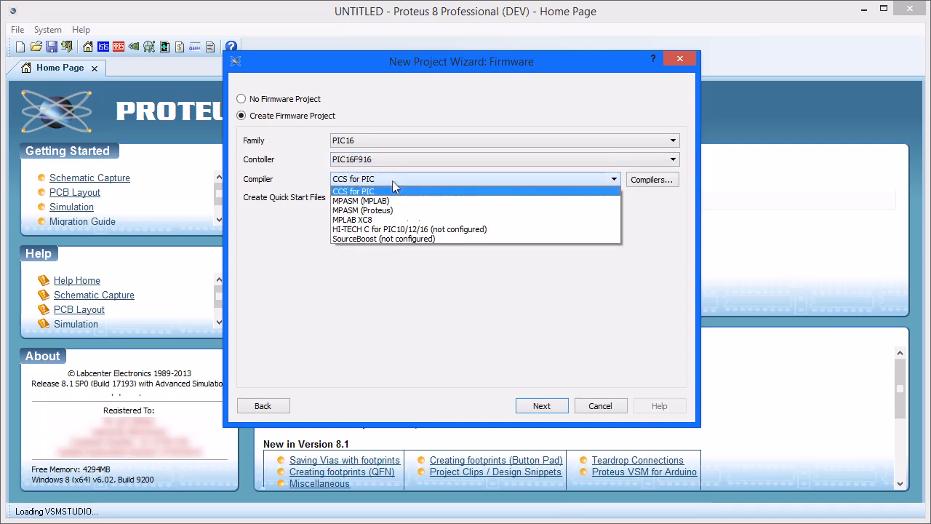
pyautogui.click(352, 219)
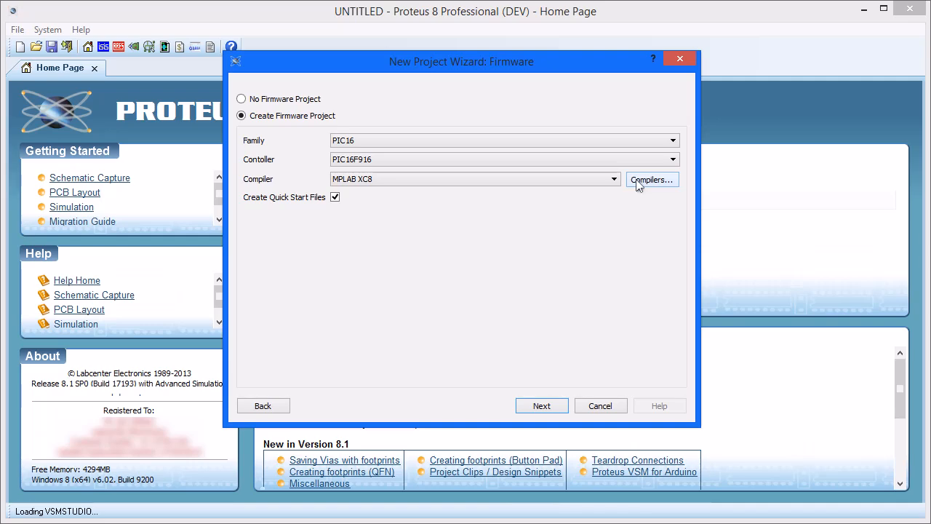
pyautogui.click(652, 181)
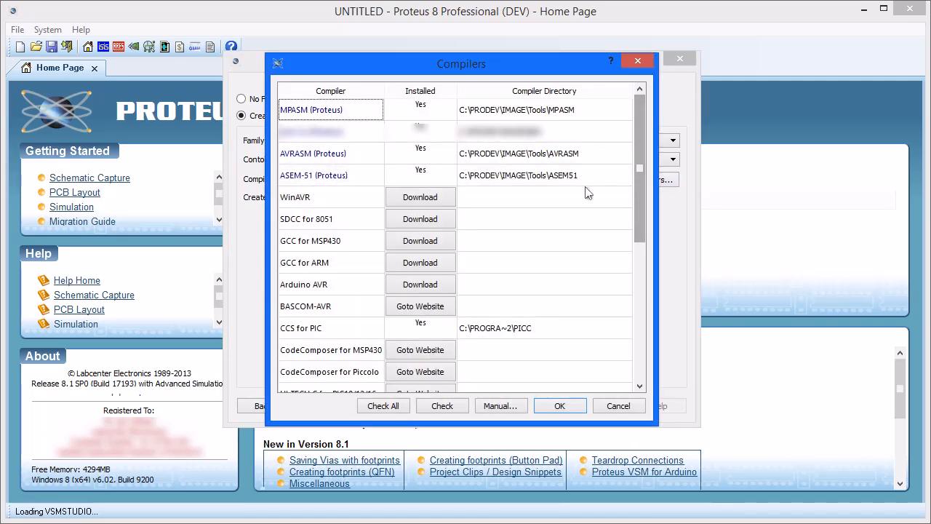
pyautogui.moveTo(448, 250)
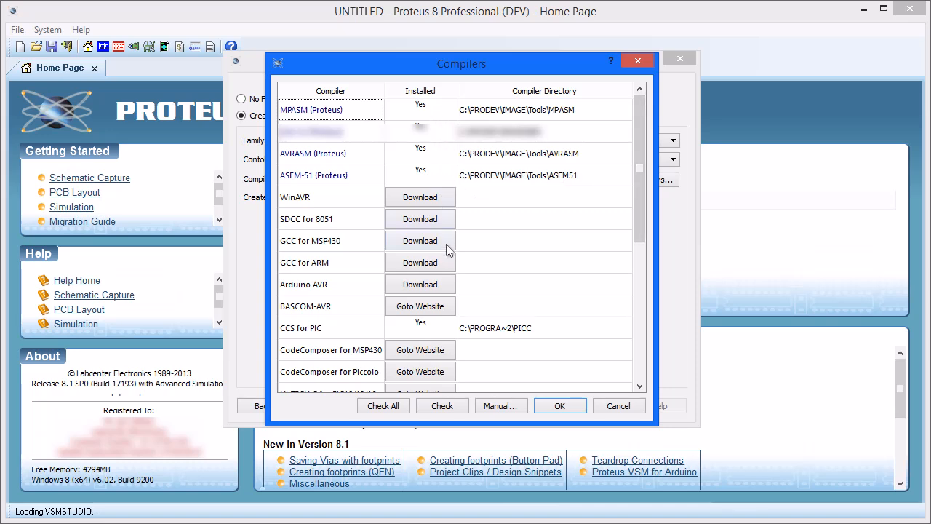
pyautogui.moveTo(443, 312)
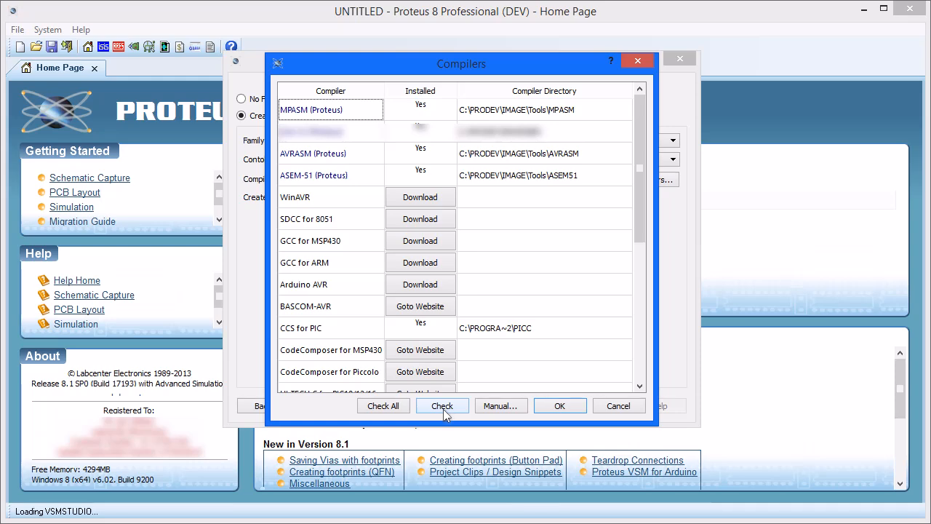
pyautogui.moveTo(527, 420)
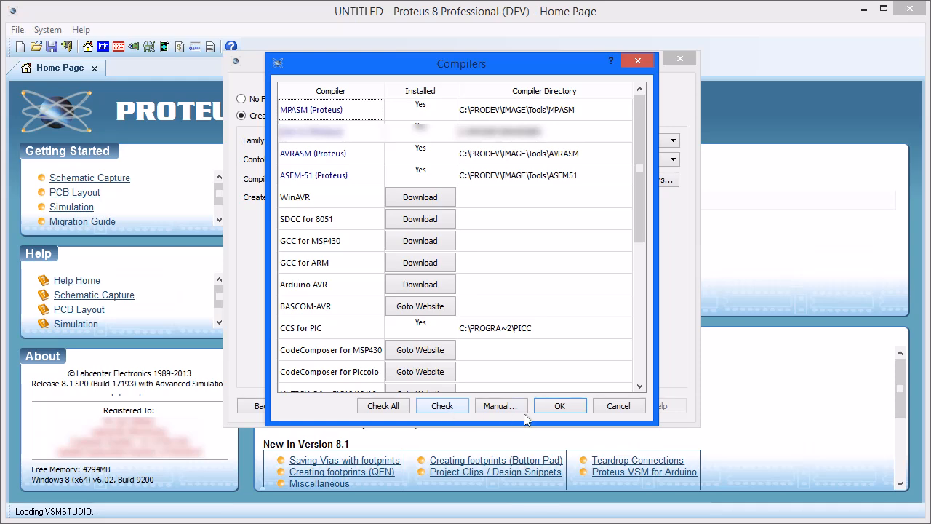
pyautogui.click(560, 404)
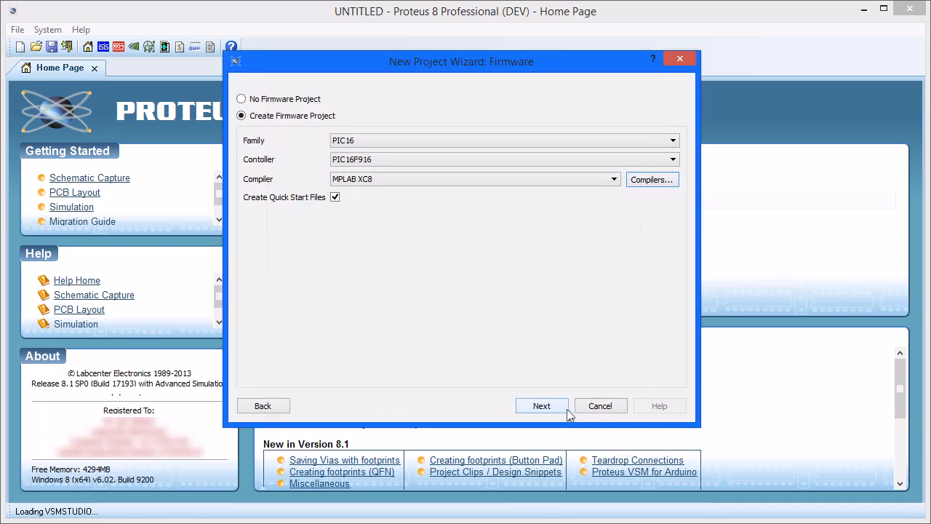
pyautogui.moveTo(355, 227)
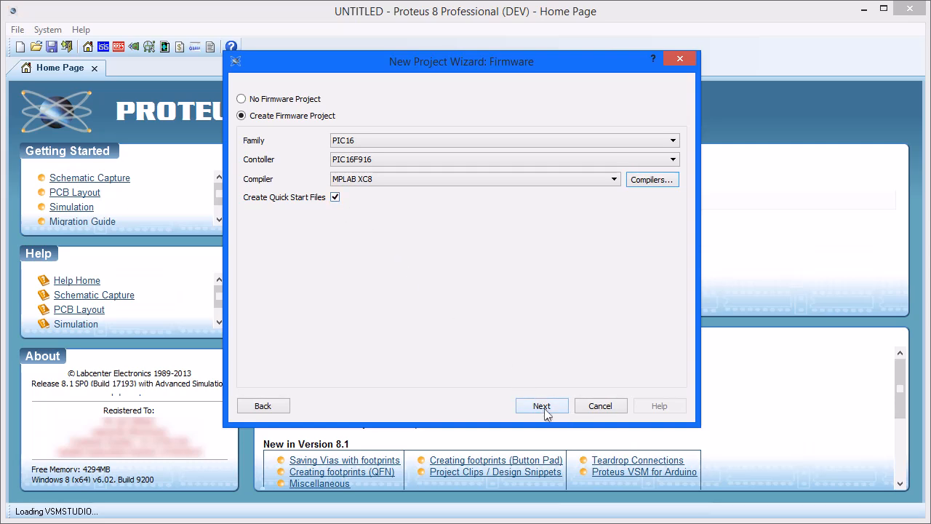
# Step: Finish the wizard so LED Project opens with its generated main.c for the PIC16F916
pyautogui.click(542, 405)
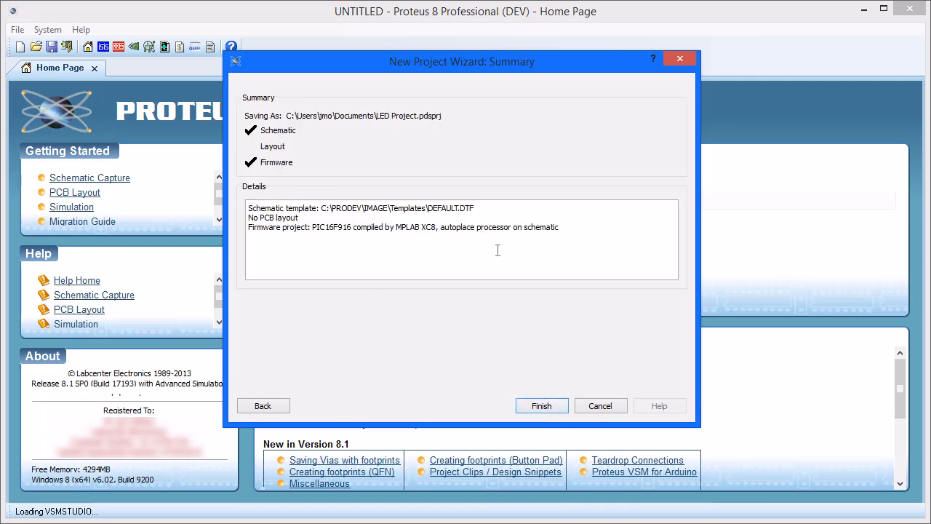
pyautogui.click(541, 405)
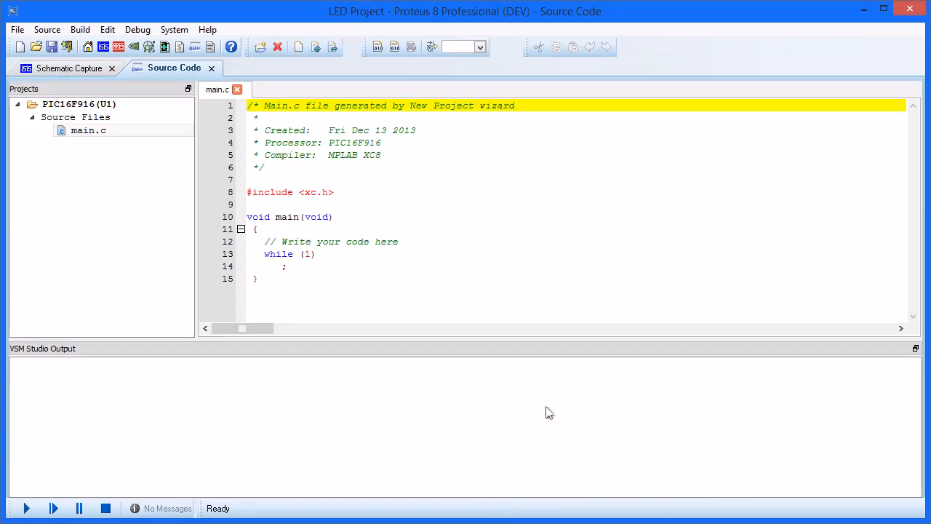
pyautogui.moveTo(70, 70)
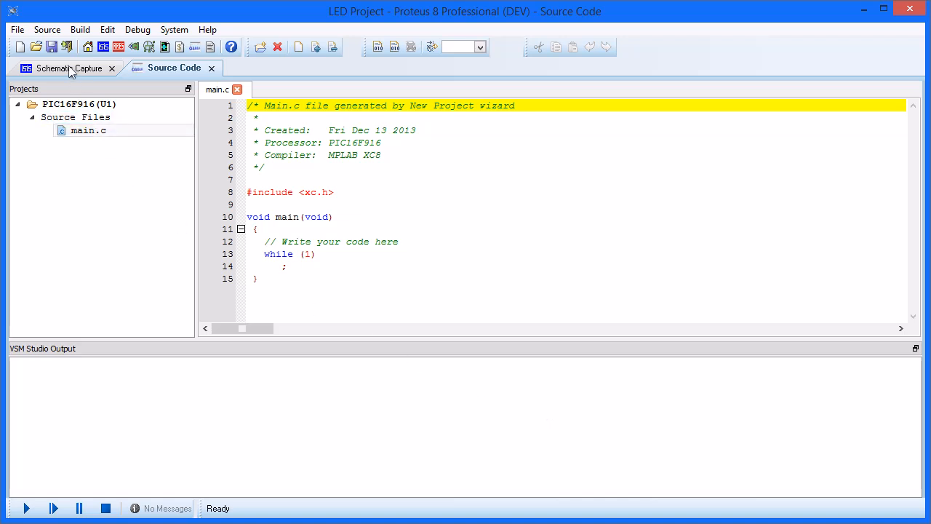
# Step: In the schematic, pick LED-YELLOW and RES from the device library by searching led and res
pyautogui.click(70, 68)
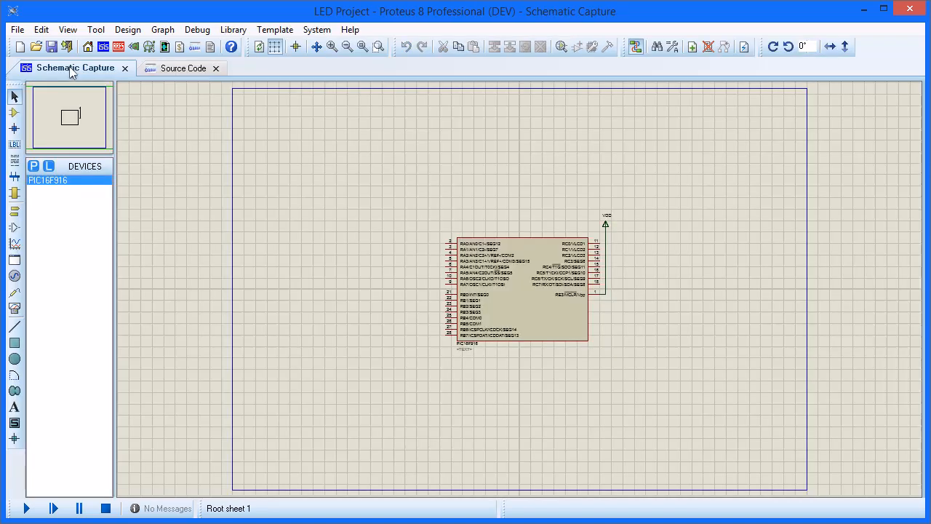
pyautogui.click(35, 166)
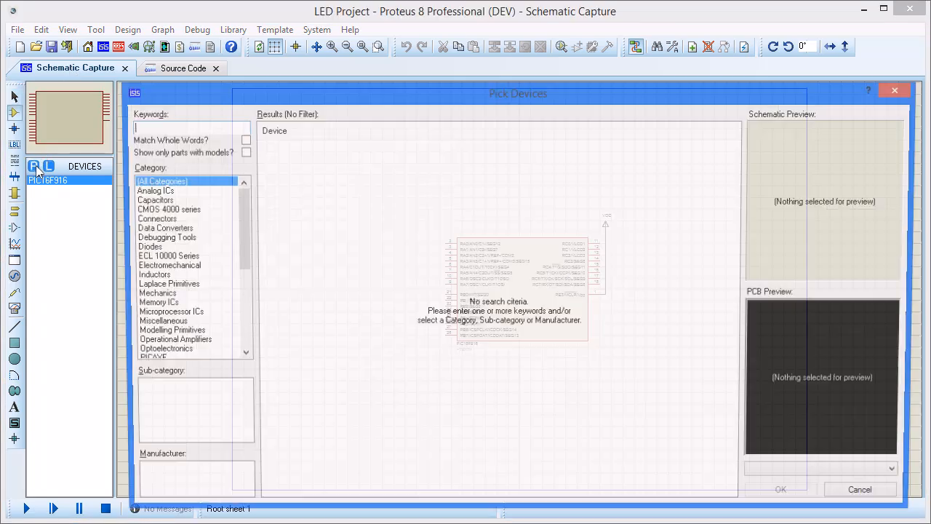
pyautogui.write('led')
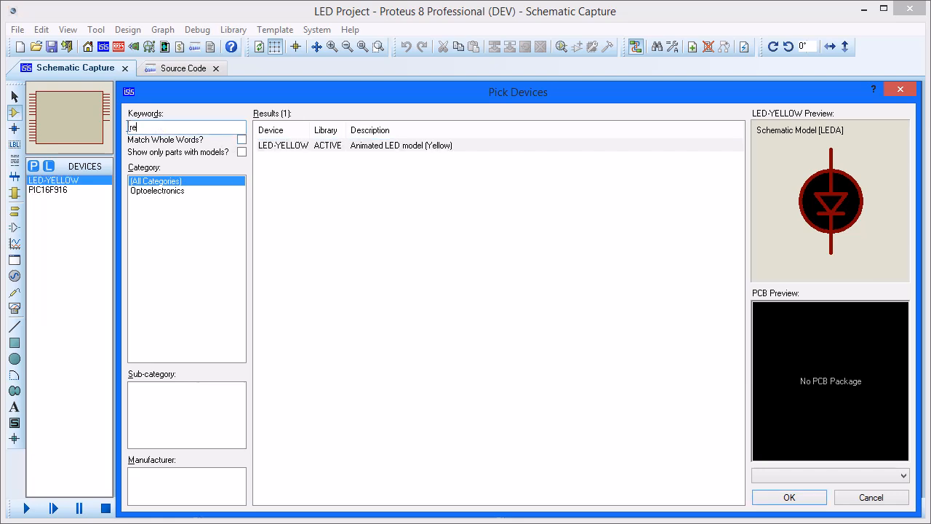
pyautogui.write('res')
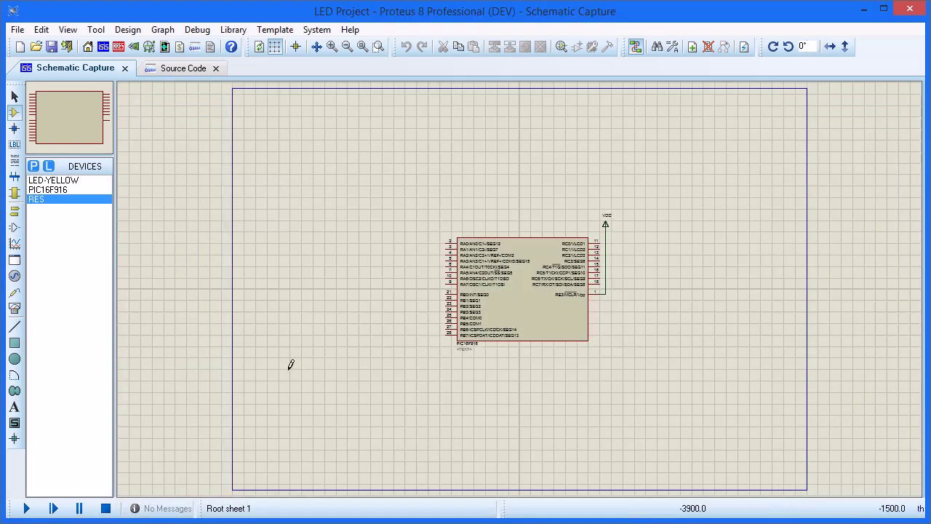
# Step: Place the yellow LED D1 left of the PIC16F916, wired through resistor R1 to the chip
pyautogui.click(52, 180)
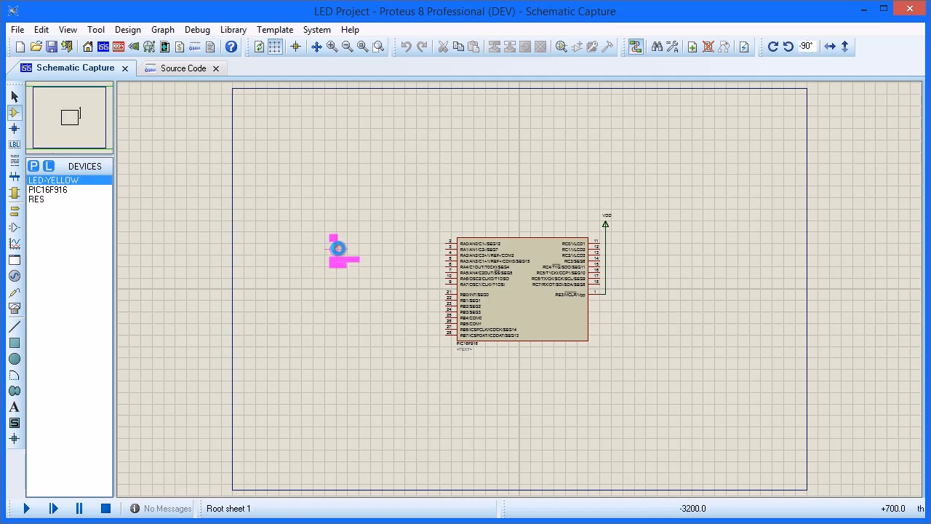
pyautogui.click(340, 251)
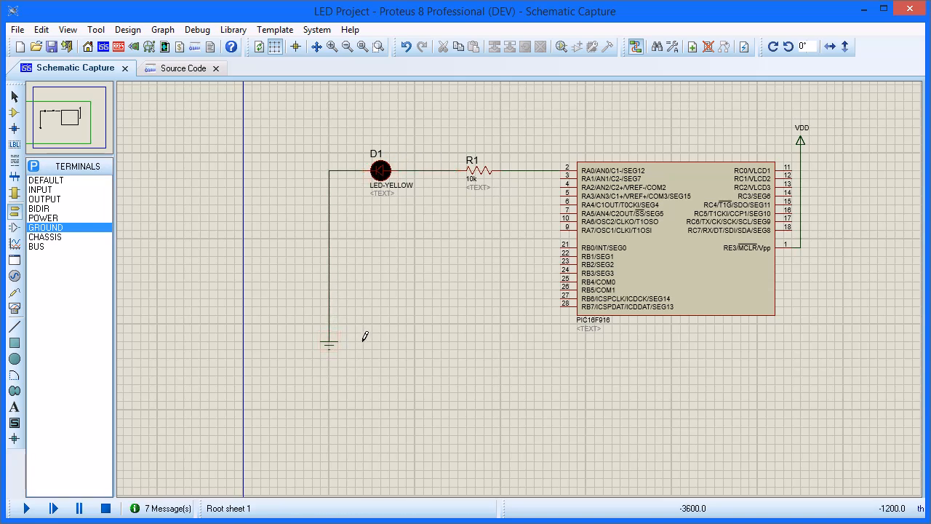
# Step: Set resistor R1's resistance to 470 with a digital model type
pyautogui.rightClick(486, 169)
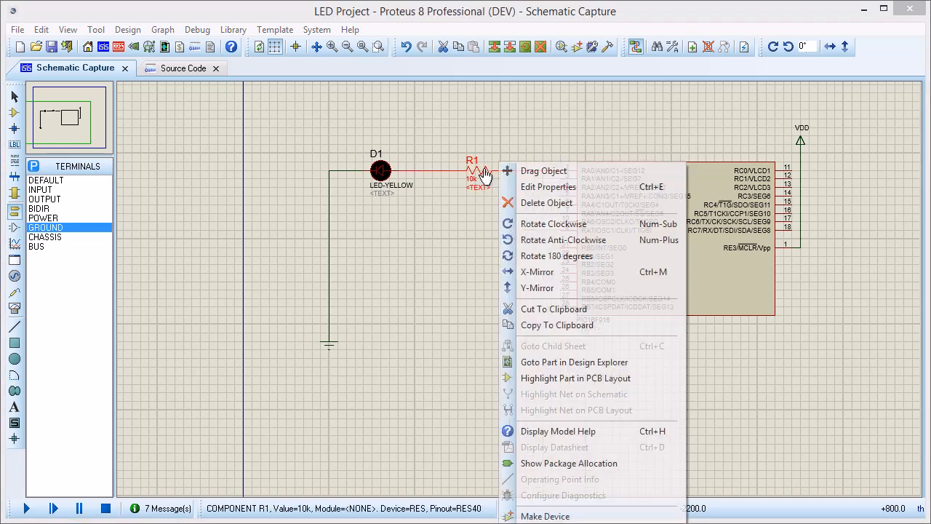
pyautogui.moveTo(547, 187)
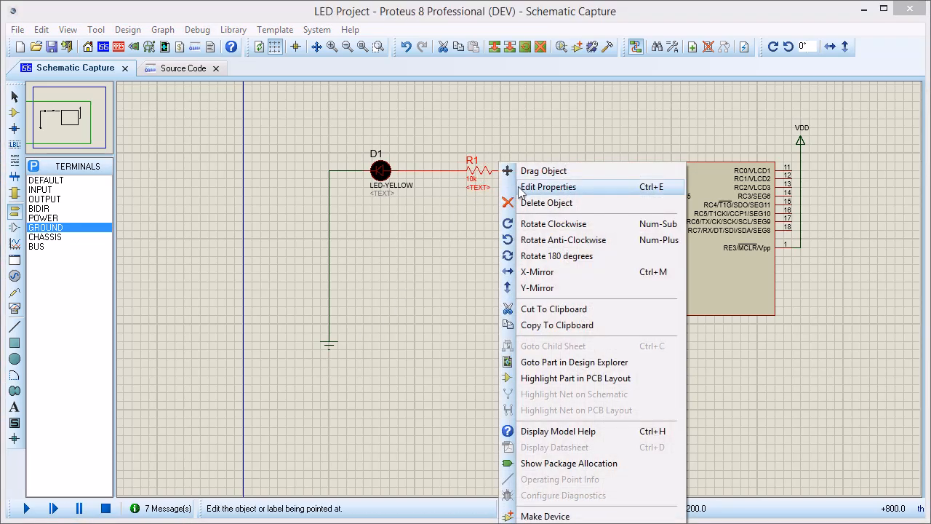
pyautogui.click(547, 186)
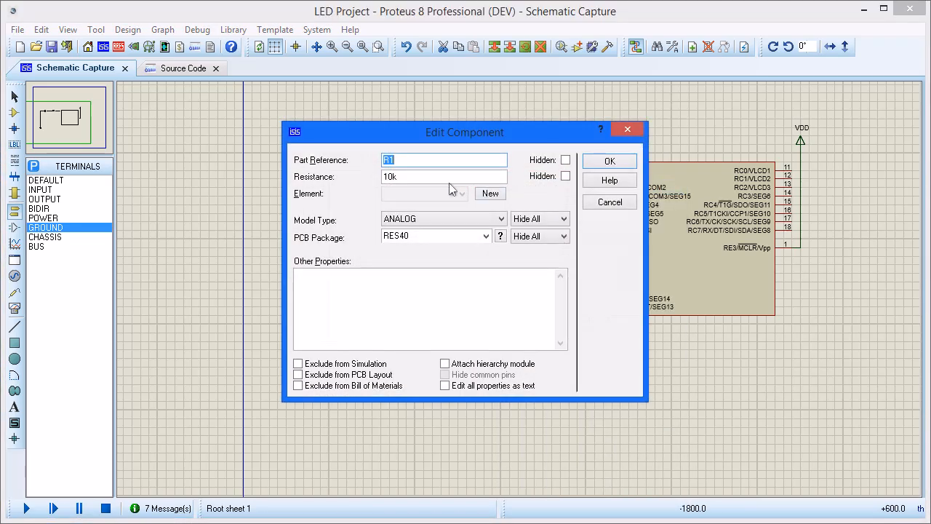
pyautogui.write('470')
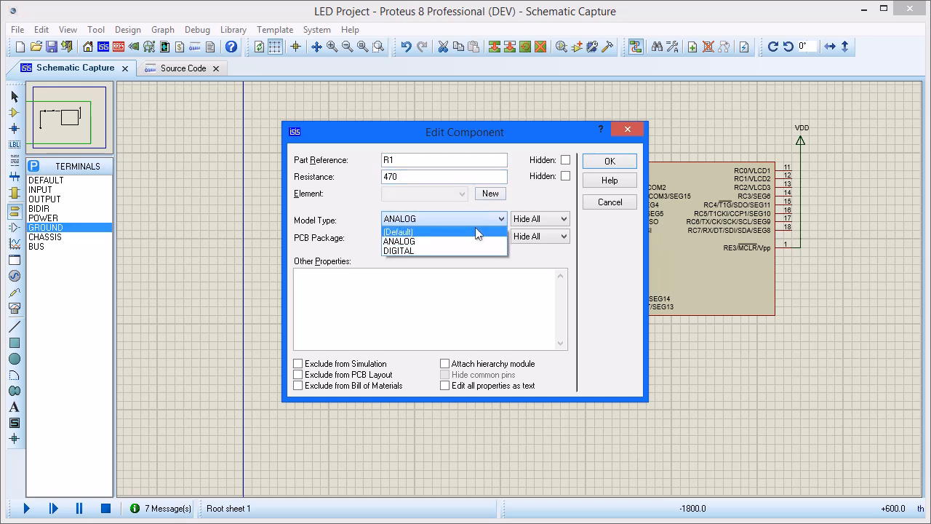
pyautogui.click(399, 250)
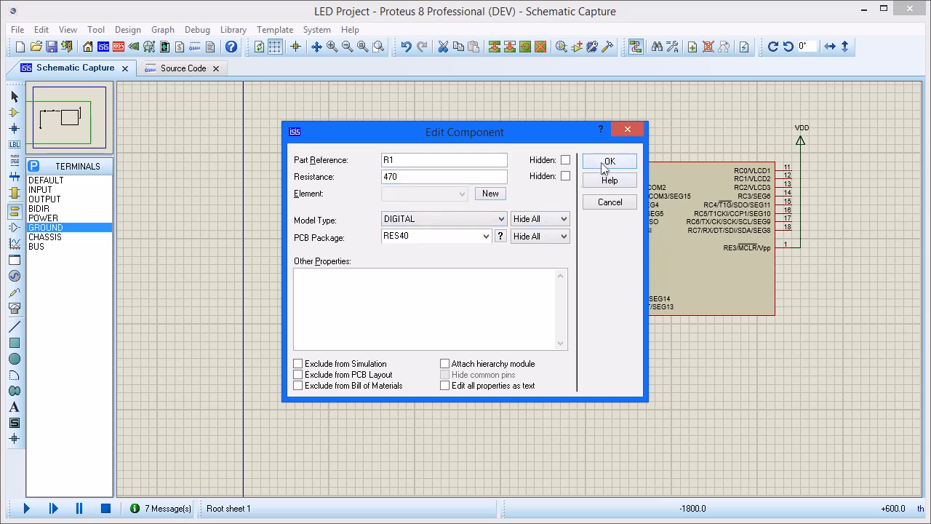
pyautogui.click(608, 160)
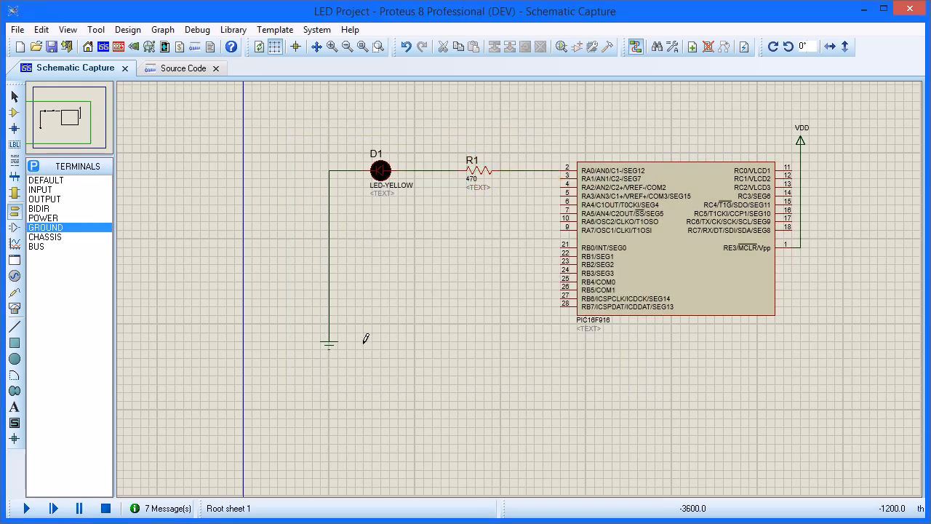
# Step: In main.c add #pragma config WDTE=OFF, TRISA=0; and PORTA=0x01;
pyautogui.click(181, 67)
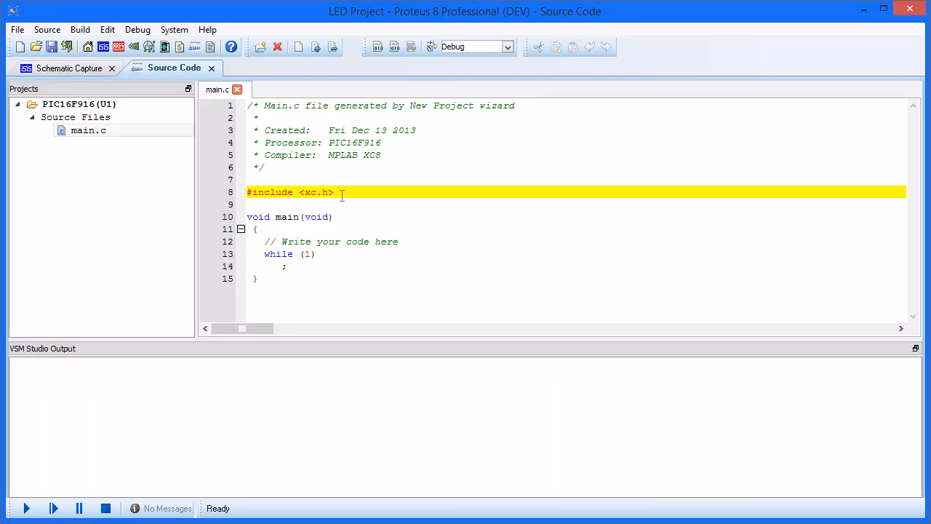
pyautogui.write('#pragma config WDT')
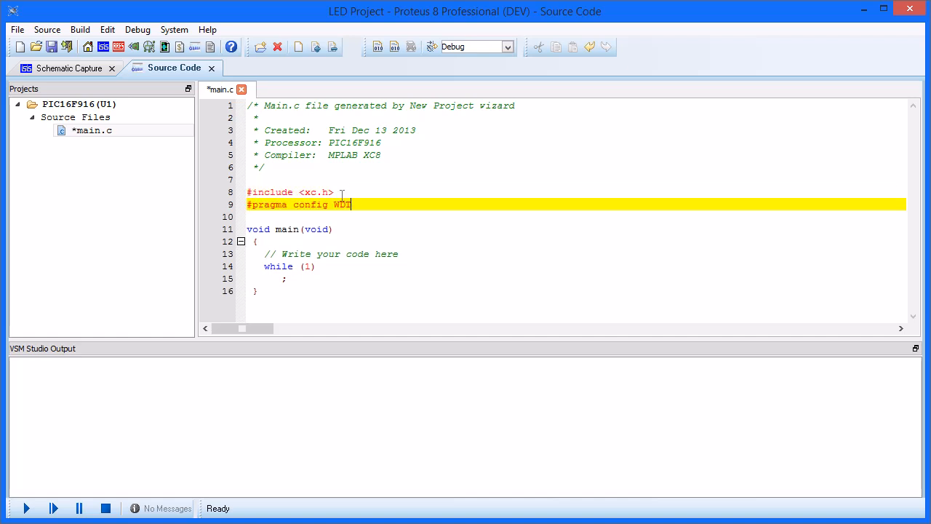
pyautogui.write('E=OFF')
pyautogui.click(576, 266)
pyautogui.write('TRISA')
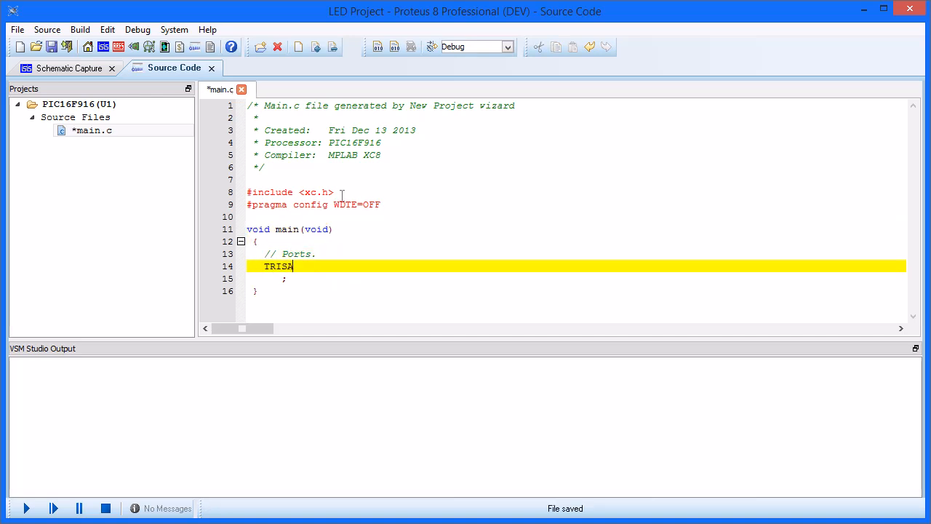
pyautogui.write('=0;')
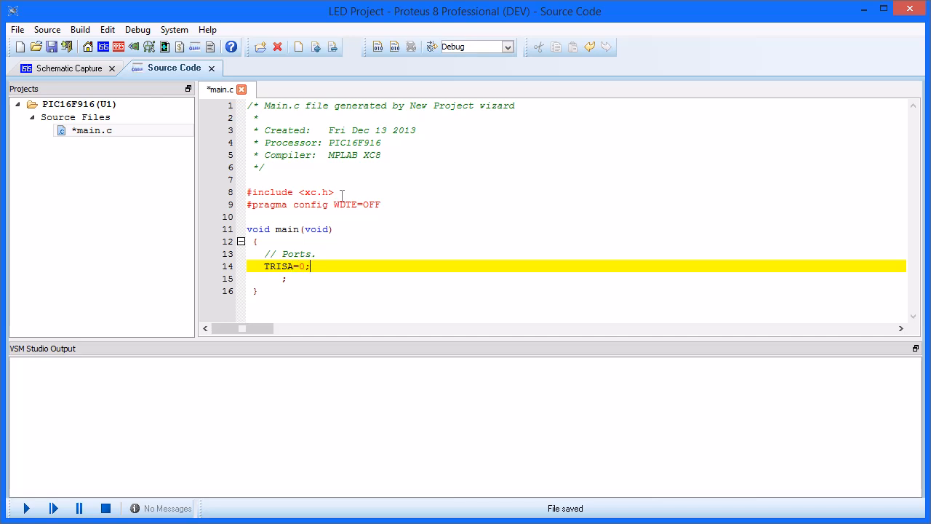
pyautogui.write('PORTA=0x01')
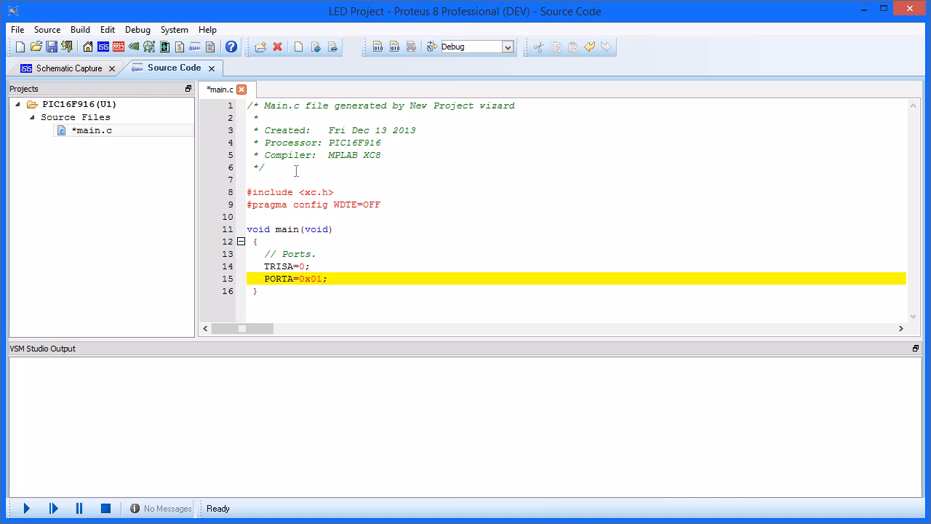
# Step: Build the firmware project so main.c compiles successfully
pyautogui.click(79, 20)
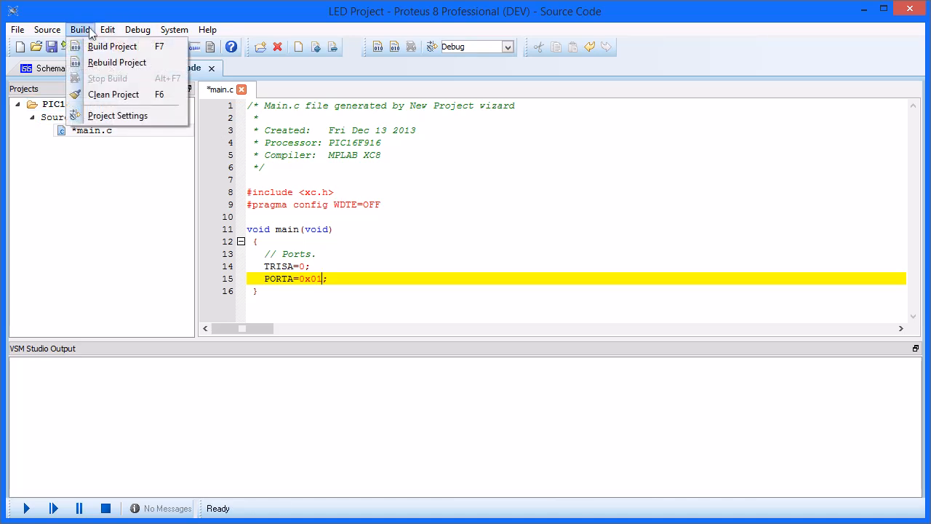
pyautogui.moveTo(115, 47)
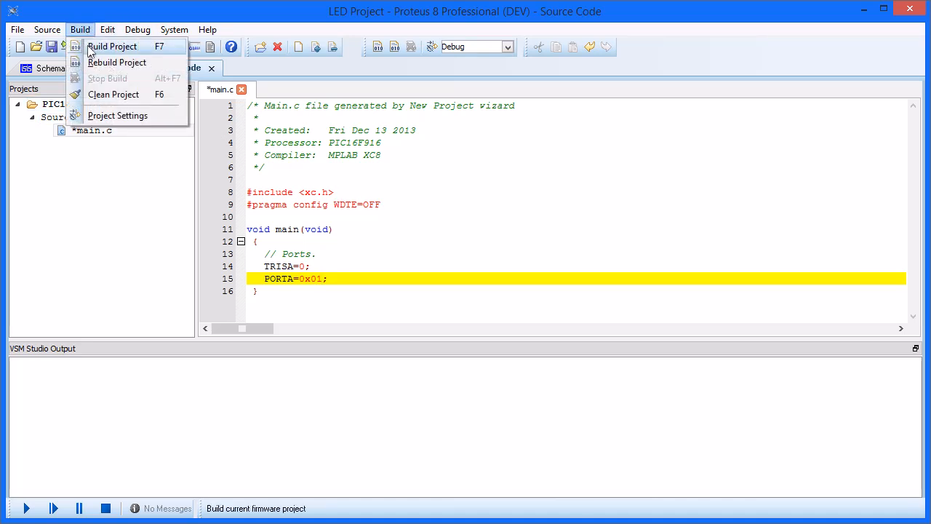
pyautogui.click(109, 47)
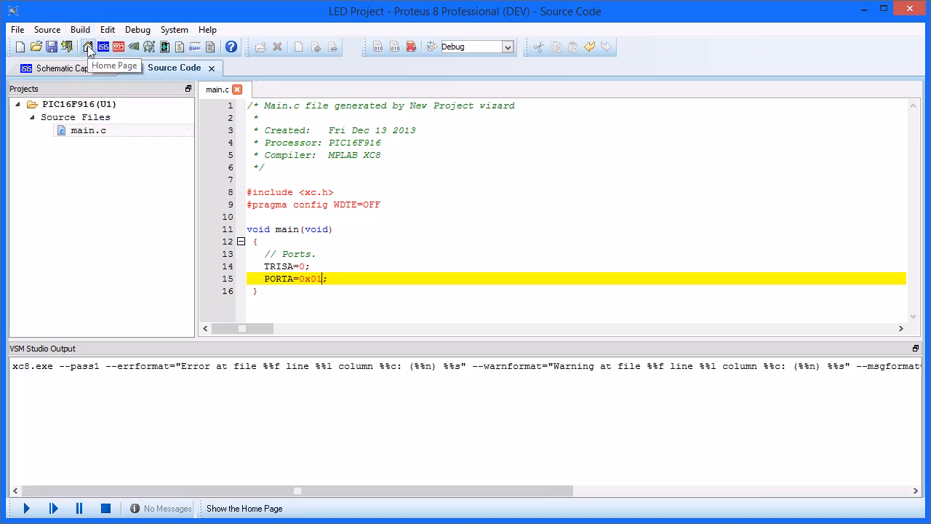
pyautogui.click(89, 46)
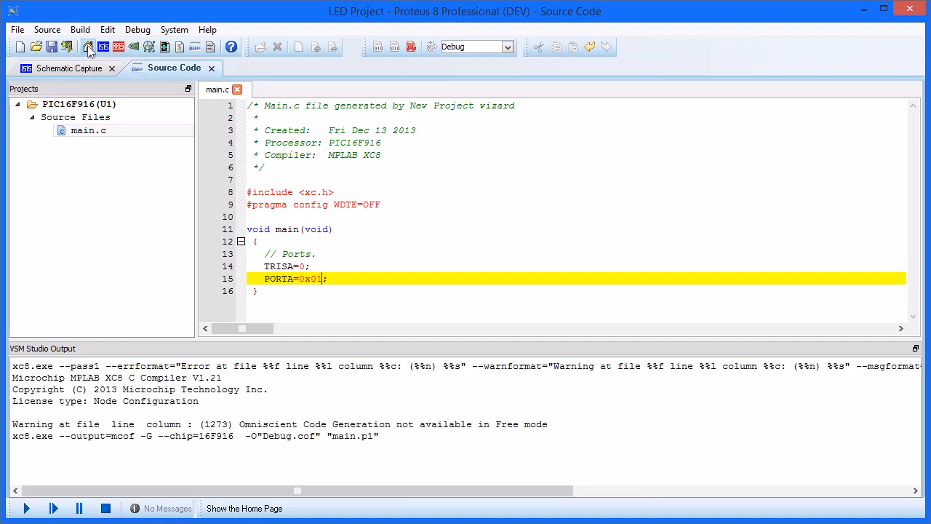
pyautogui.click(90, 47)
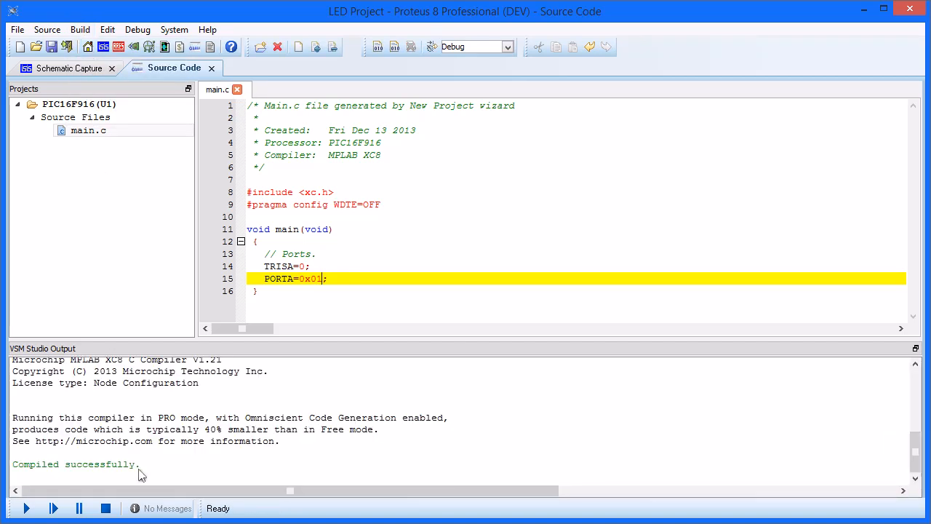
pyautogui.moveTo(118, 483)
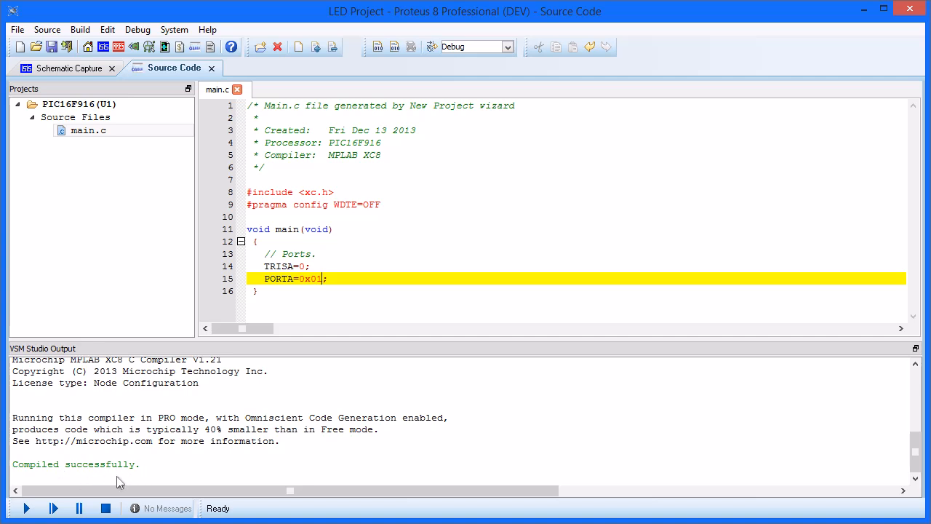
# Step: Run the simulation to light LED D1, then stop it
pyautogui.click(8, 508)
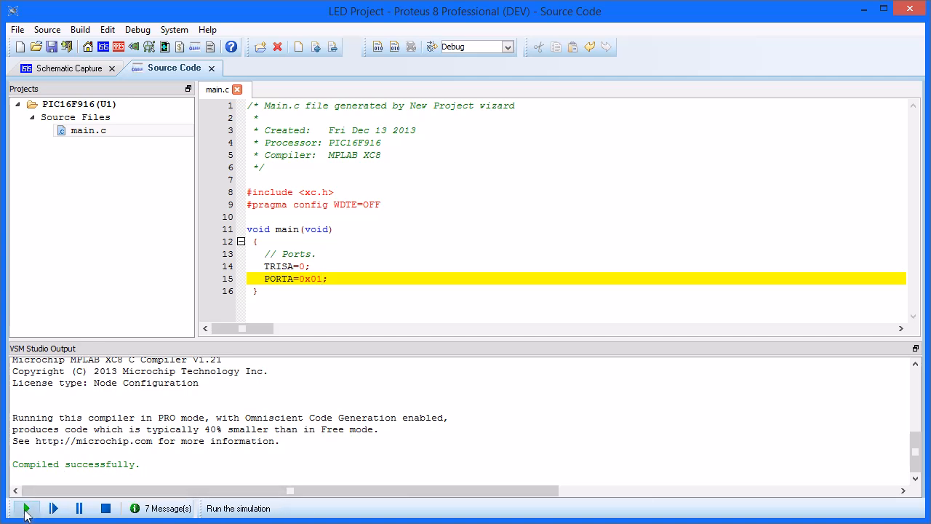
pyautogui.click(73, 67)
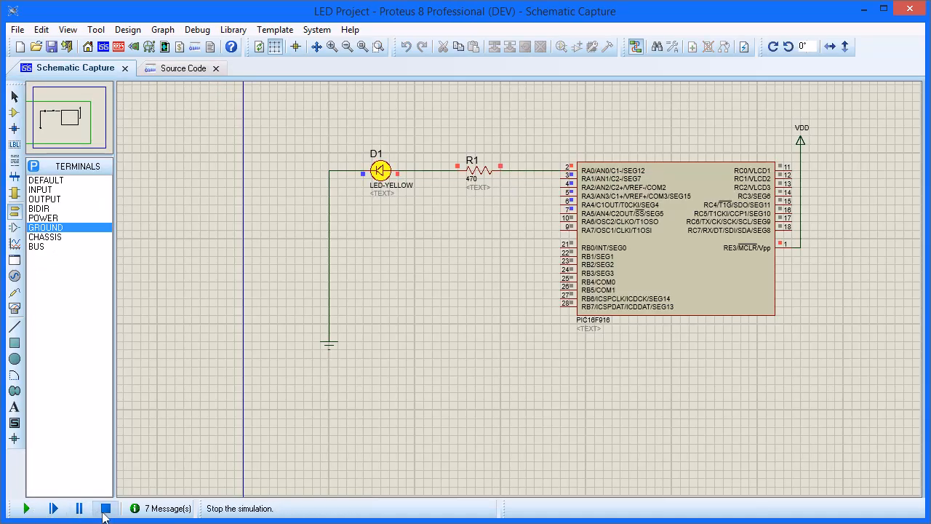
pyautogui.click(106, 509)
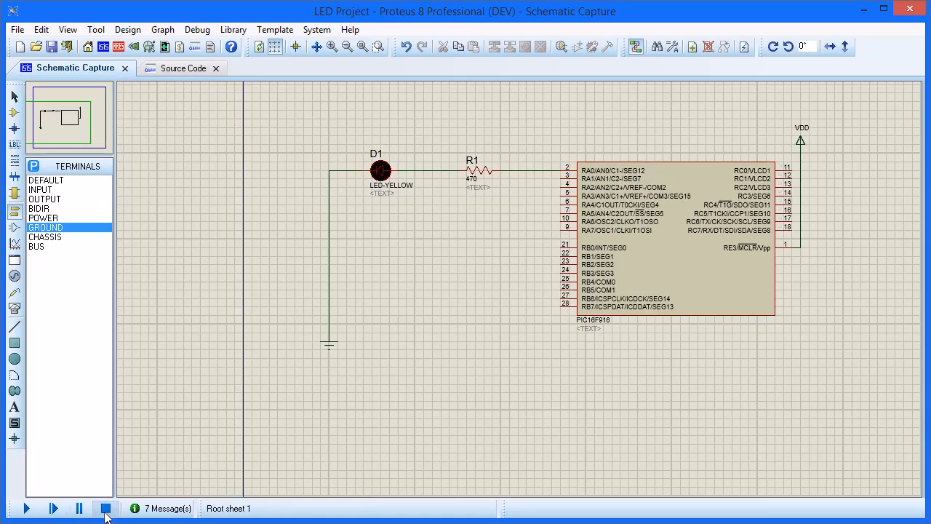
pyautogui.click(29, 506)
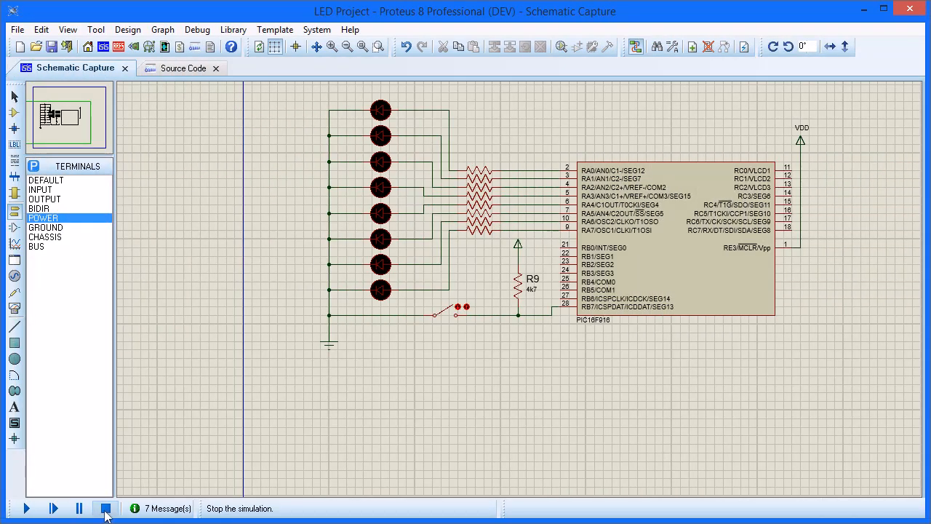
# Step: Review main.c's ledinit and interrupt handler code and rebuild the project successfully
pyautogui.click(105, 506)
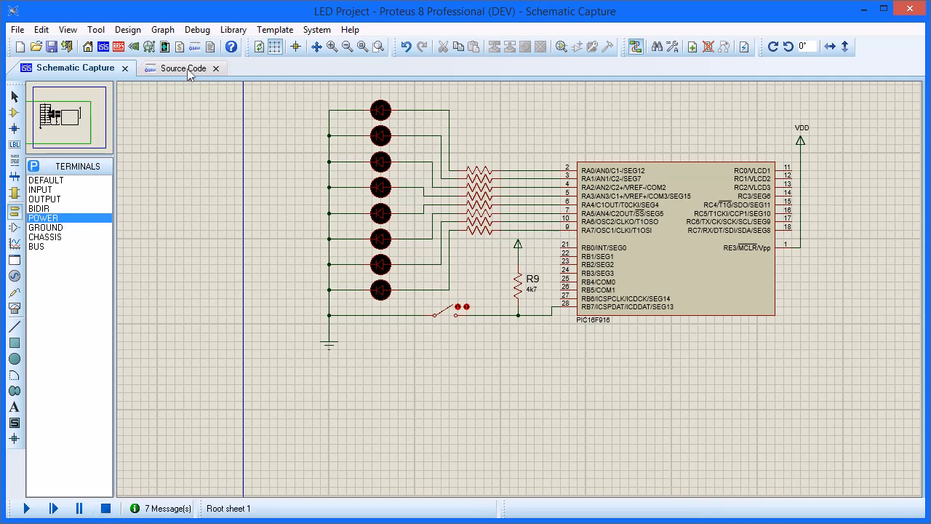
pyautogui.click(179, 69)
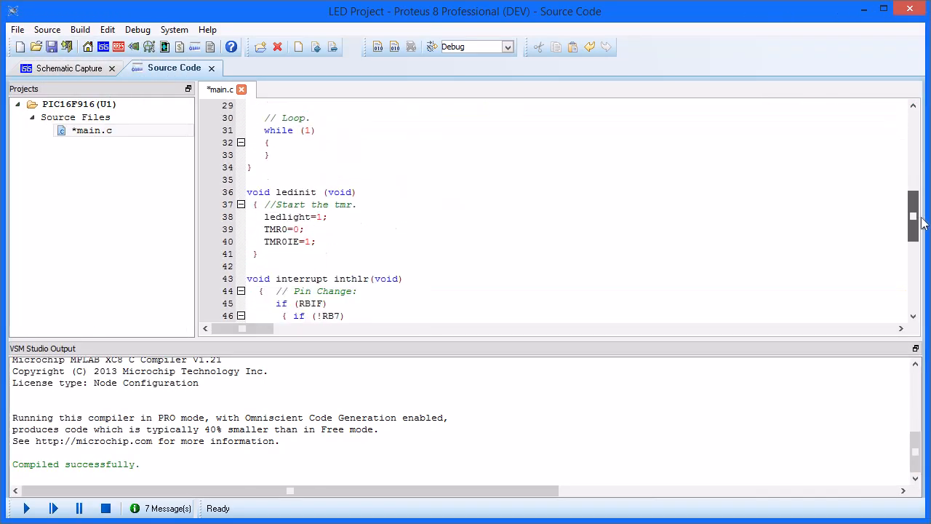
pyautogui.scroll(-3)
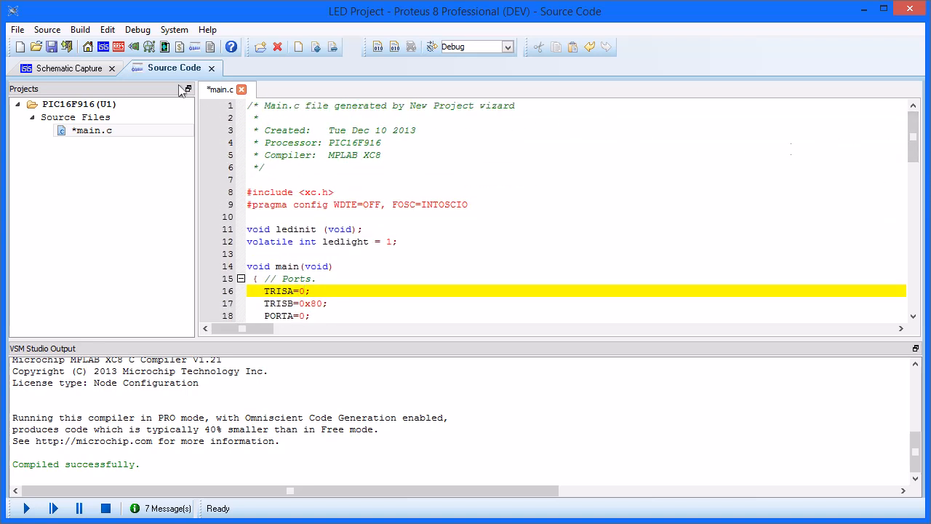
pyautogui.click(80, 29)
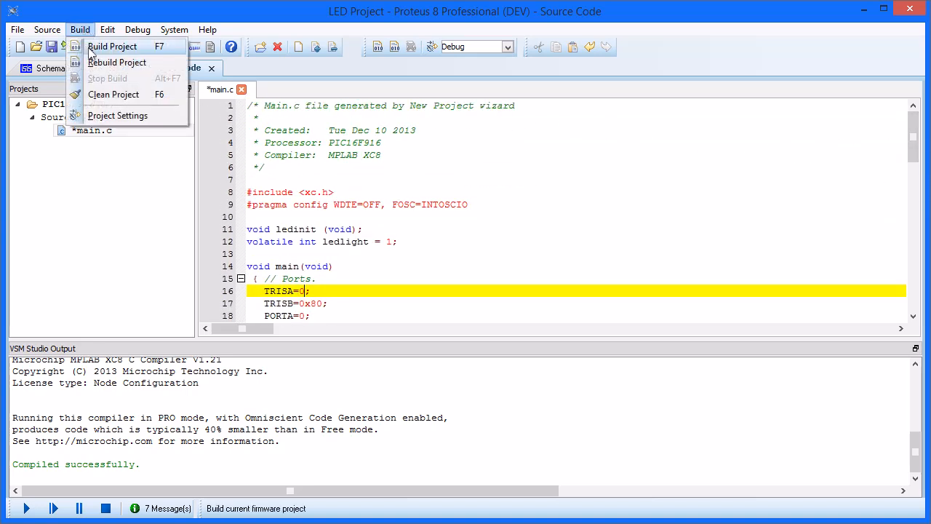
pyautogui.click(114, 45)
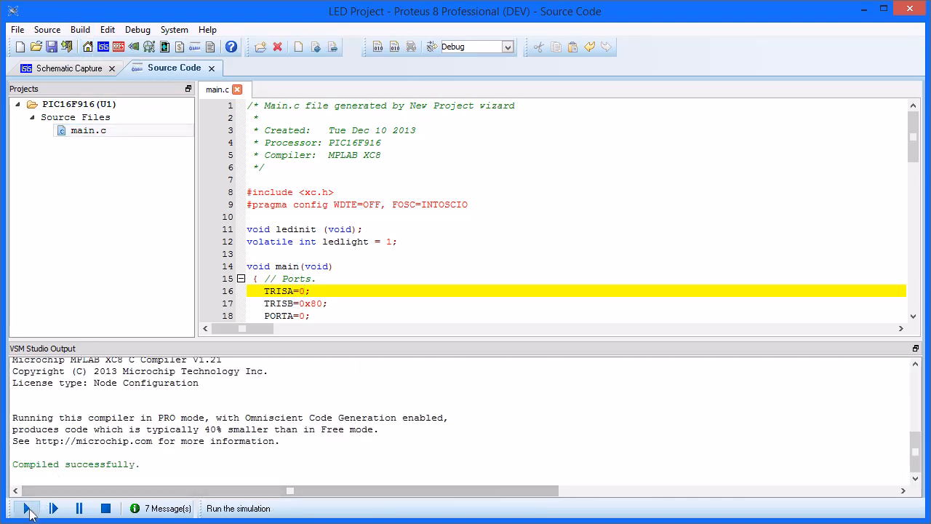
# Step: Run the eight-LED simulation and view the source code while it runs
pyautogui.click(26, 509)
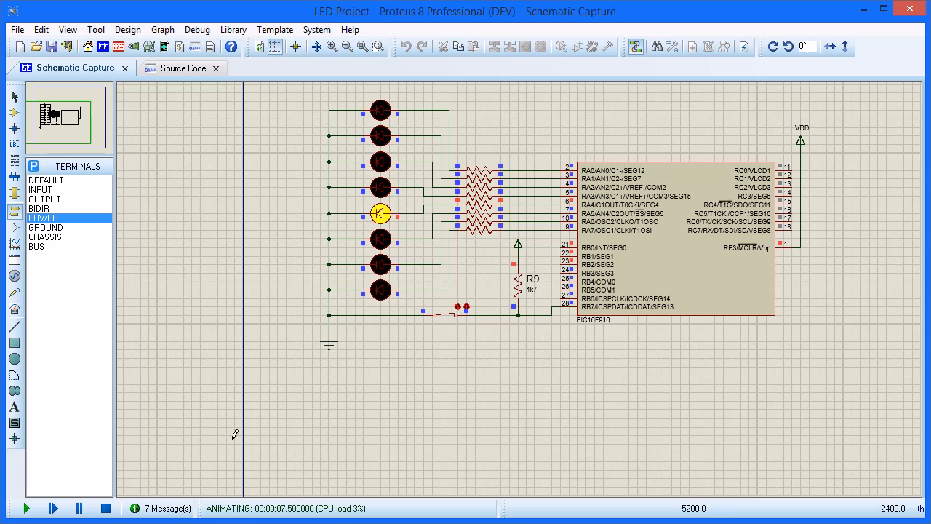
pyautogui.click(102, 508)
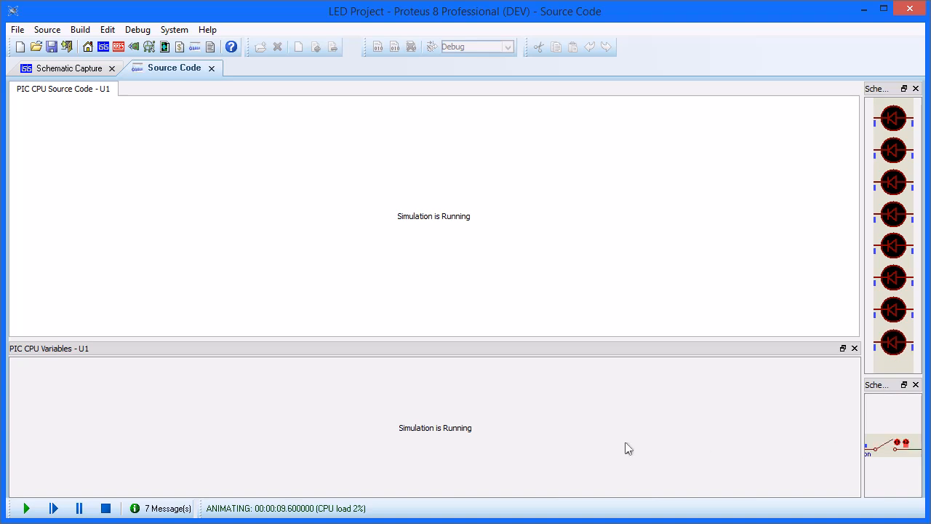
# Step: Stop the run, restart paused at time zero, and break on the while (1) line
pyautogui.click(105, 506)
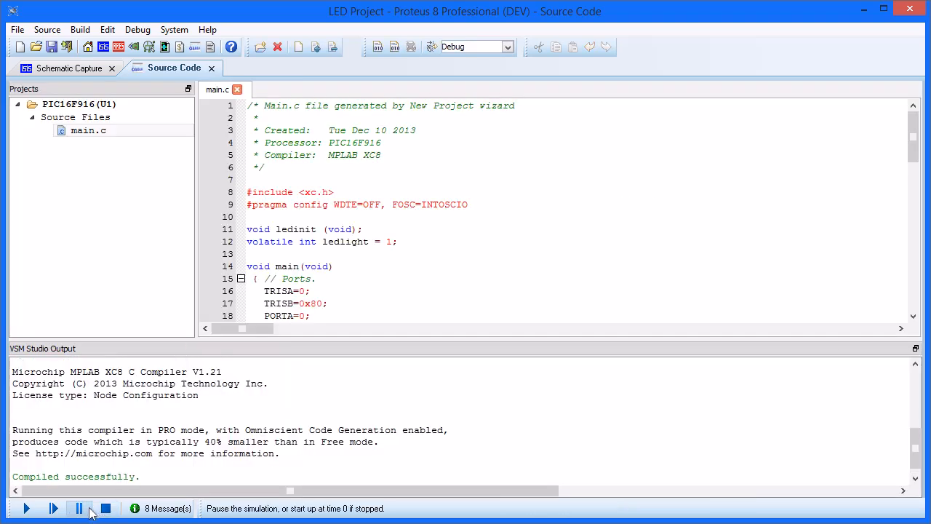
pyautogui.click(80, 509)
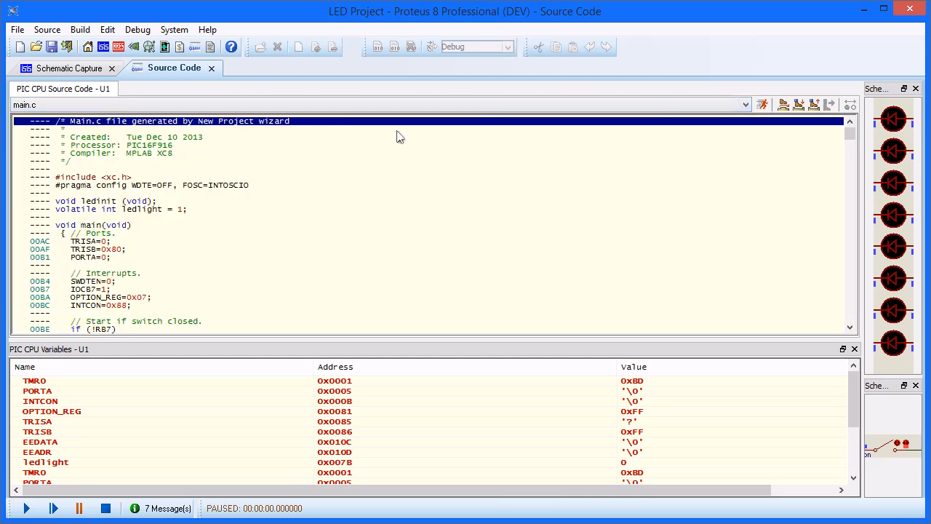
pyautogui.scroll(-3)
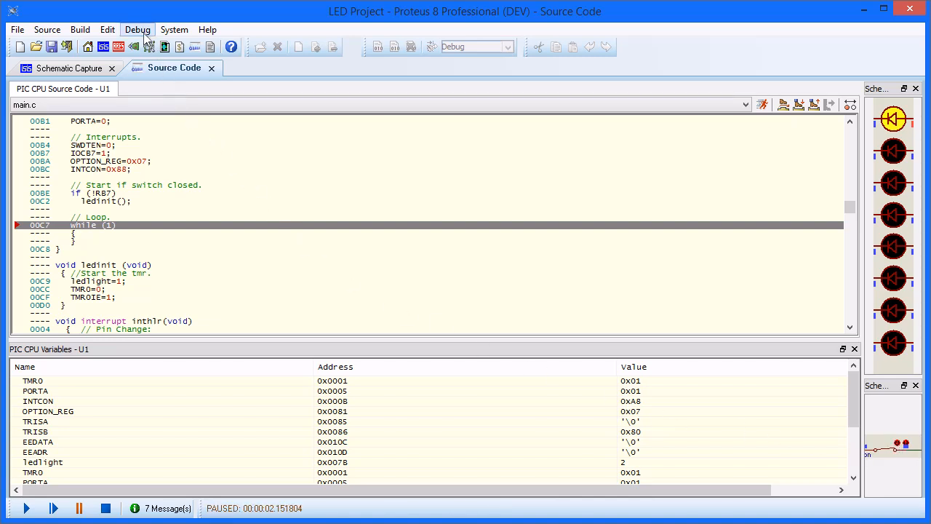
# Step: Add the TMR0 register by name to the watch window
pyautogui.click(136, 29)
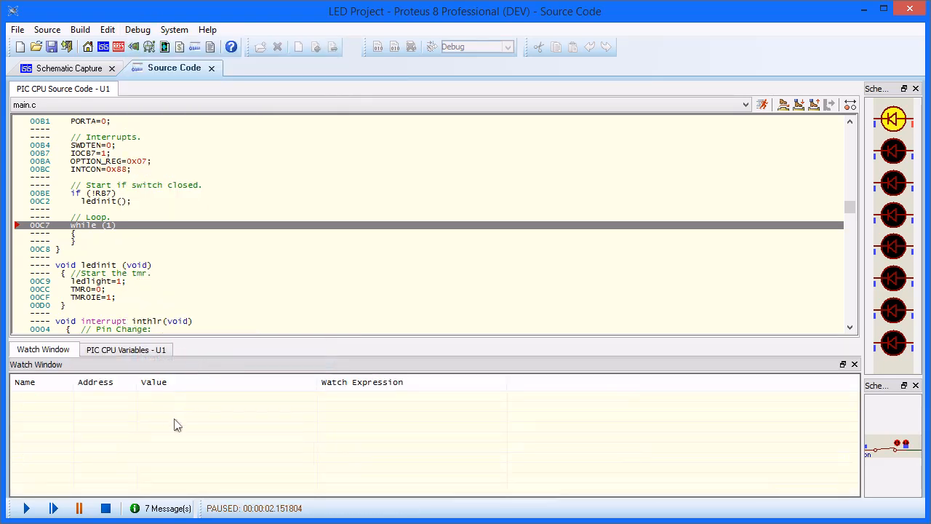
pyautogui.rightClick(177, 424)
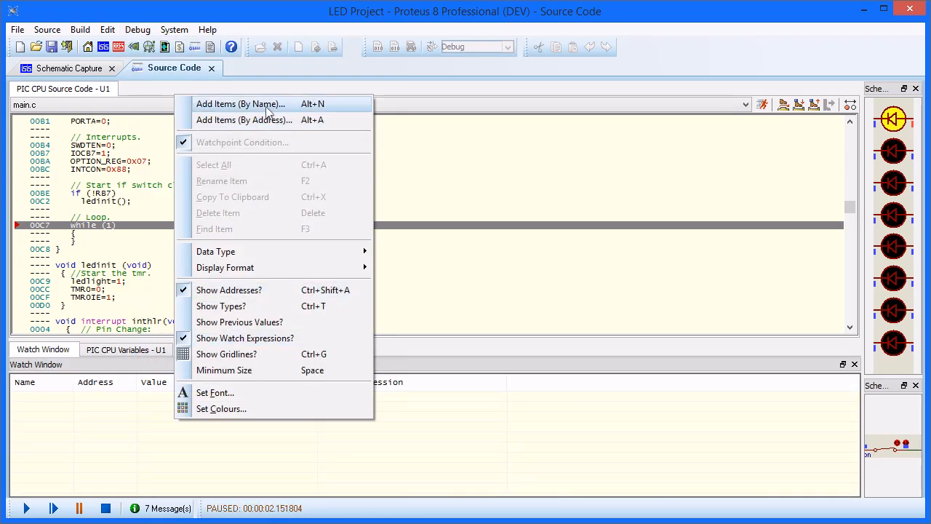
pyautogui.click(240, 103)
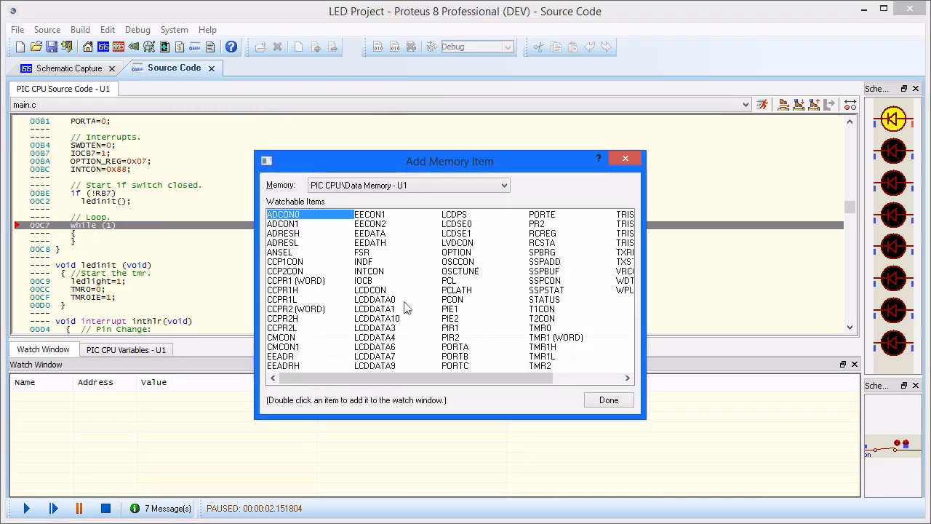
pyautogui.doubleClick(541, 327)
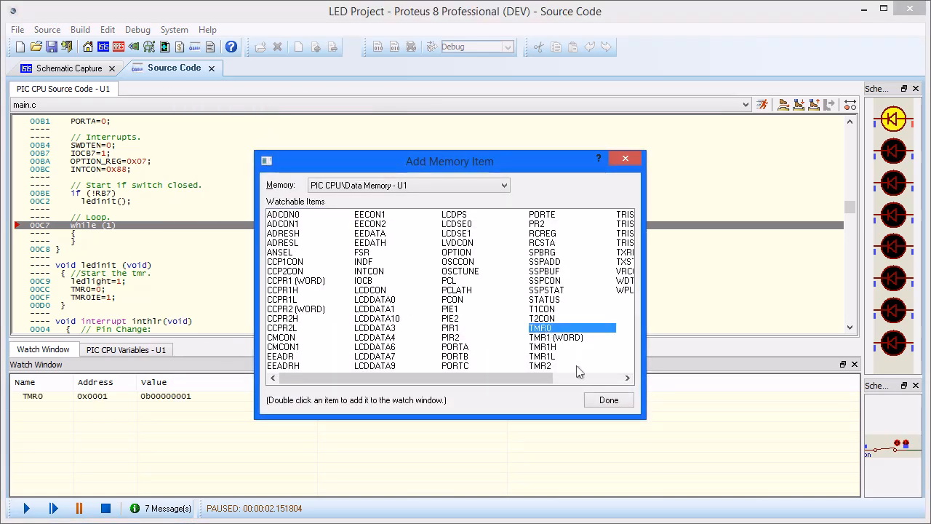
pyautogui.click(608, 398)
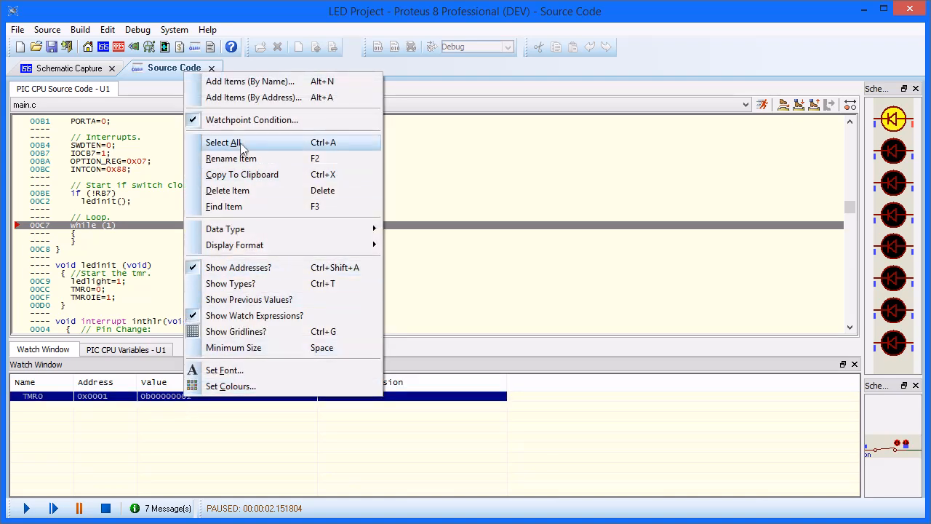
# Step: Give TMR0 an Equals 0xFF watchpoint condition and resume until it halts the simulation
pyautogui.click(251, 119)
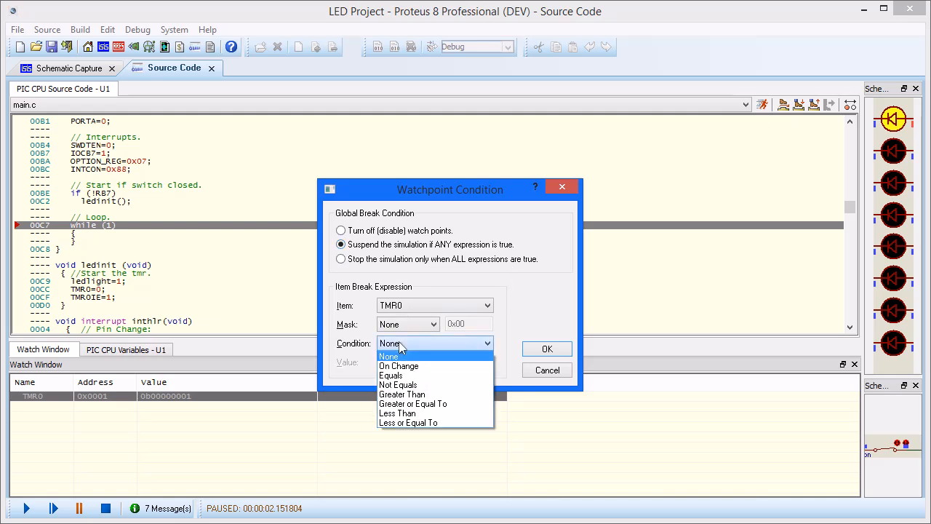
pyautogui.click(391, 376)
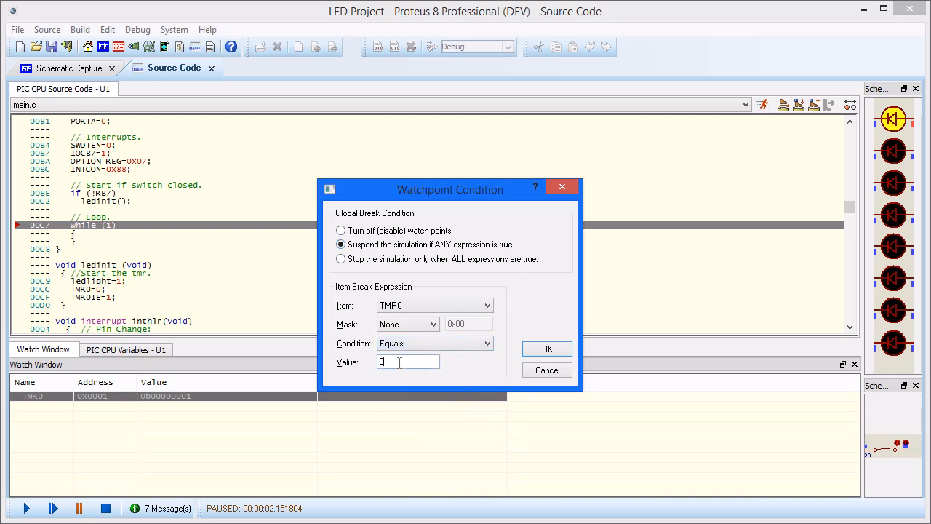
pyautogui.write('0xFF')
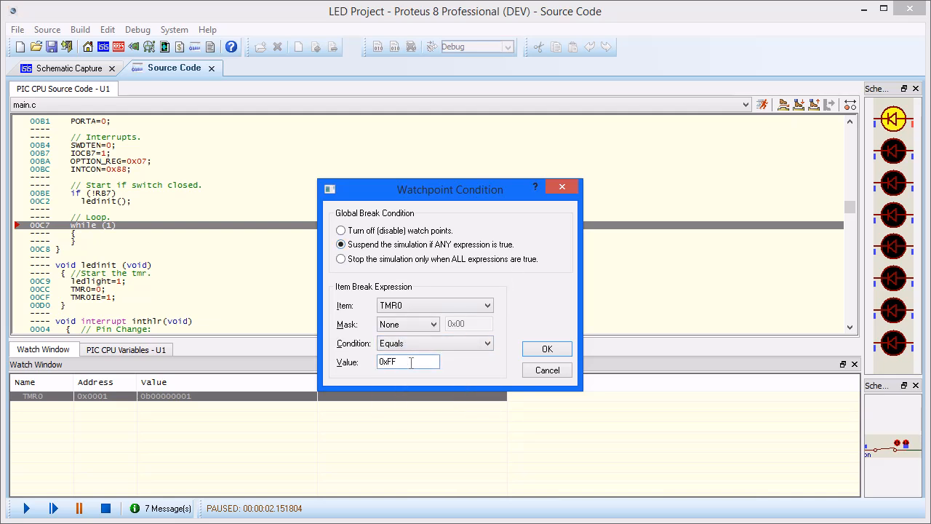
pyautogui.click(547, 349)
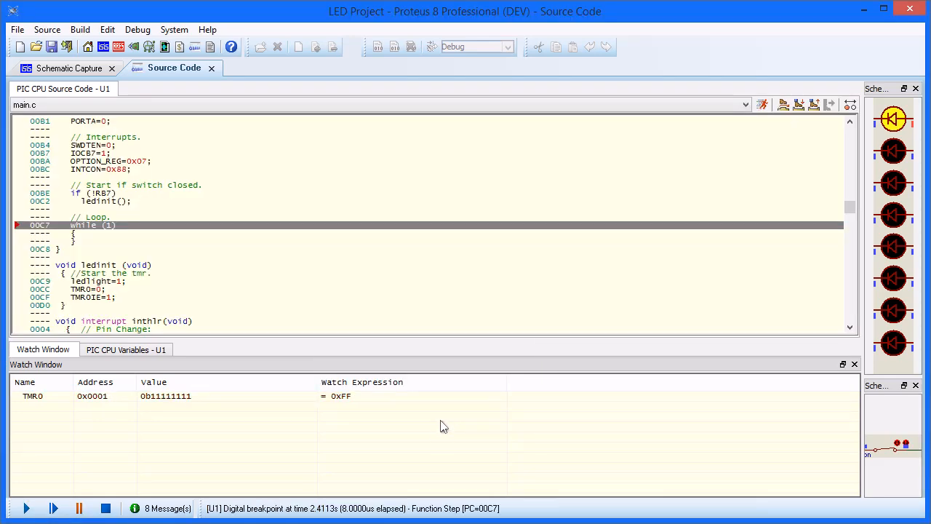
pyautogui.click(53, 509)
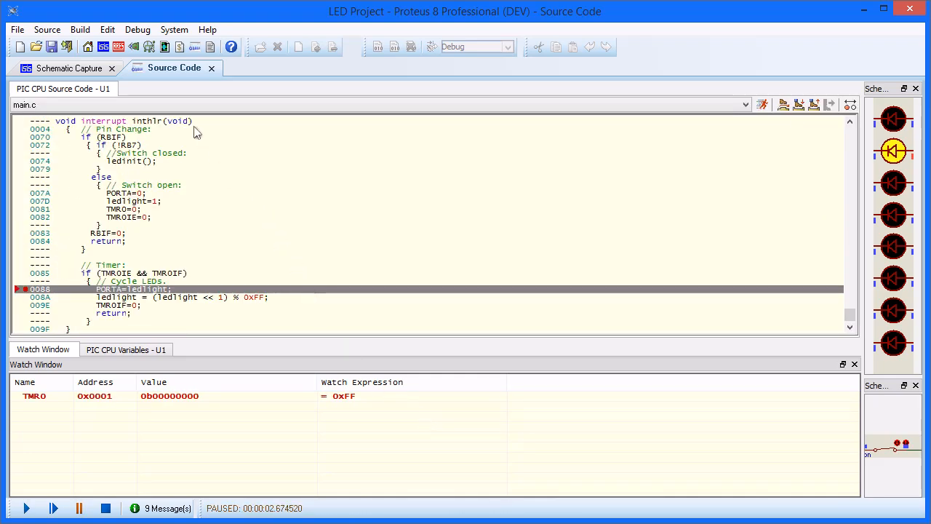
# Step: Browse the Debug menu's PIC CPU options without changing the paused simulation
pyautogui.click(137, 29)
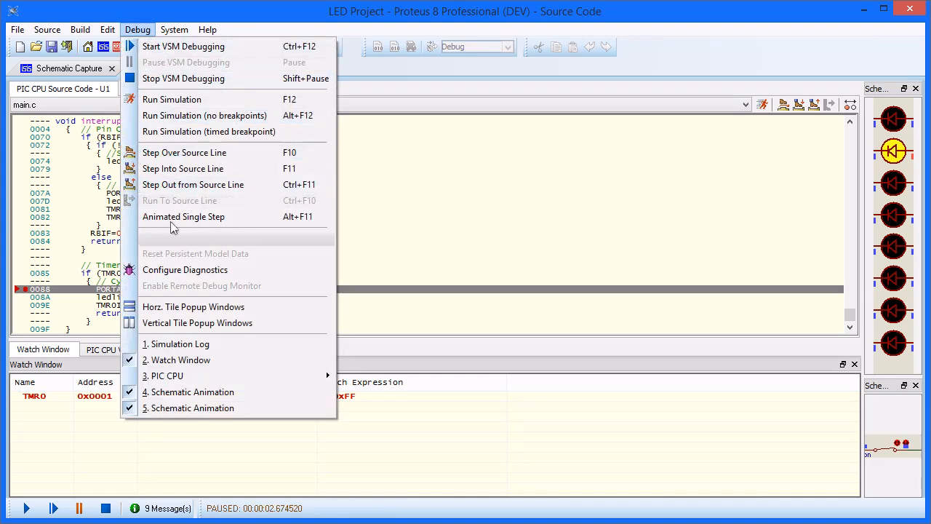
pyautogui.moveTo(167, 376)
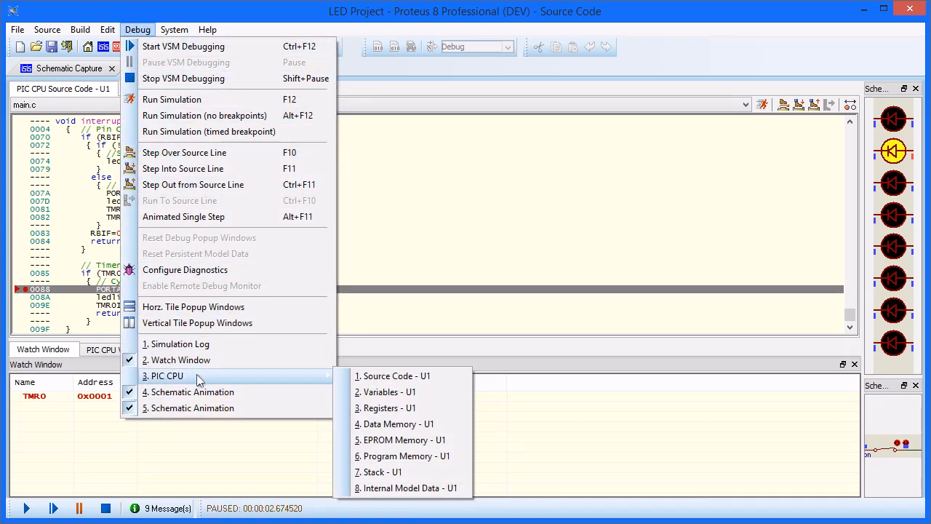
pyautogui.moveTo(204, 435)
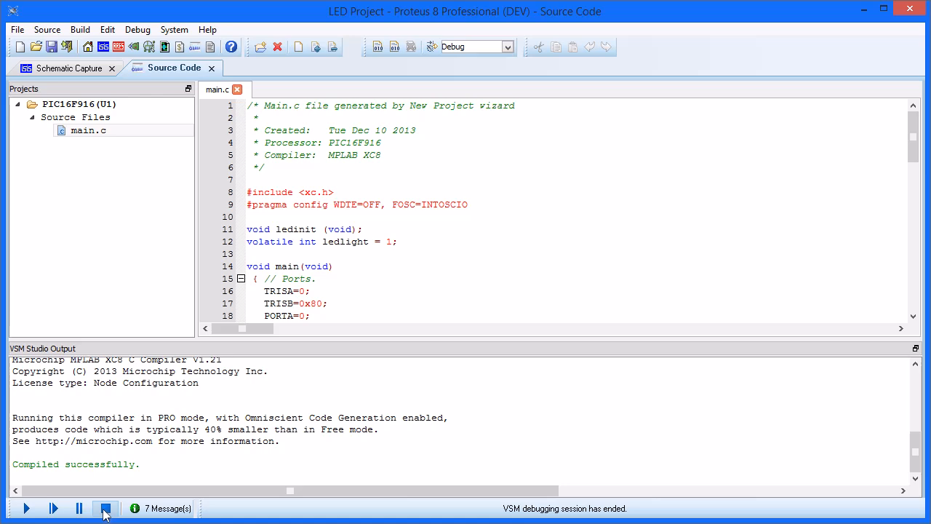
# Step: Restart and pause the simulation, turn off all watch points, and return to the schematic
pyautogui.click(27, 508)
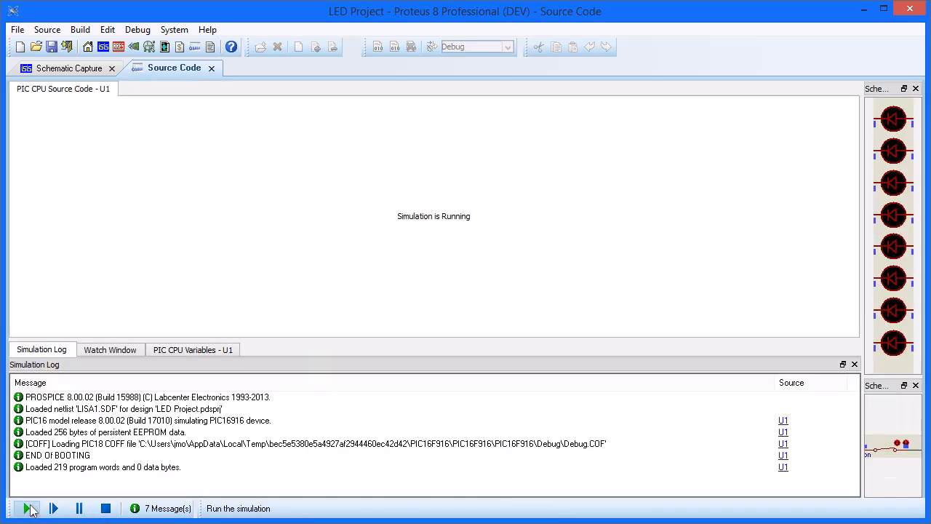
pyautogui.click(28, 509)
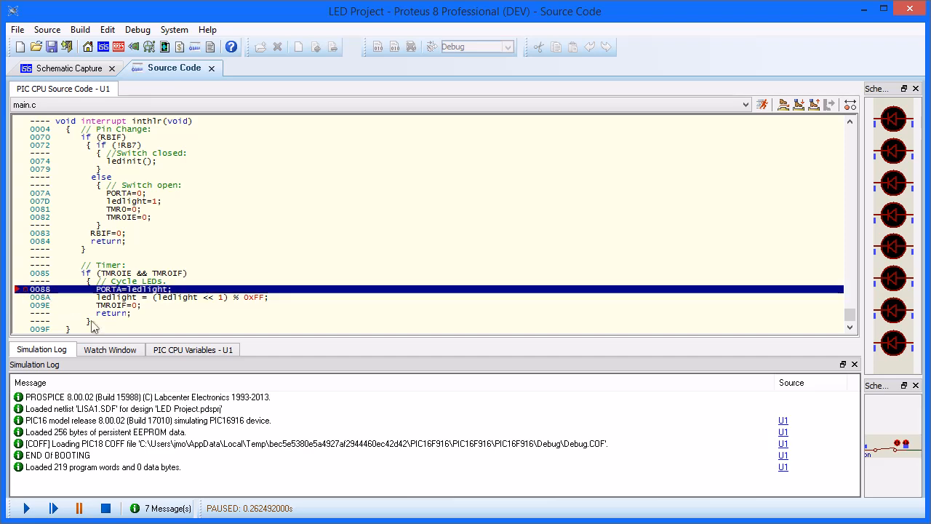
pyautogui.click(111, 349)
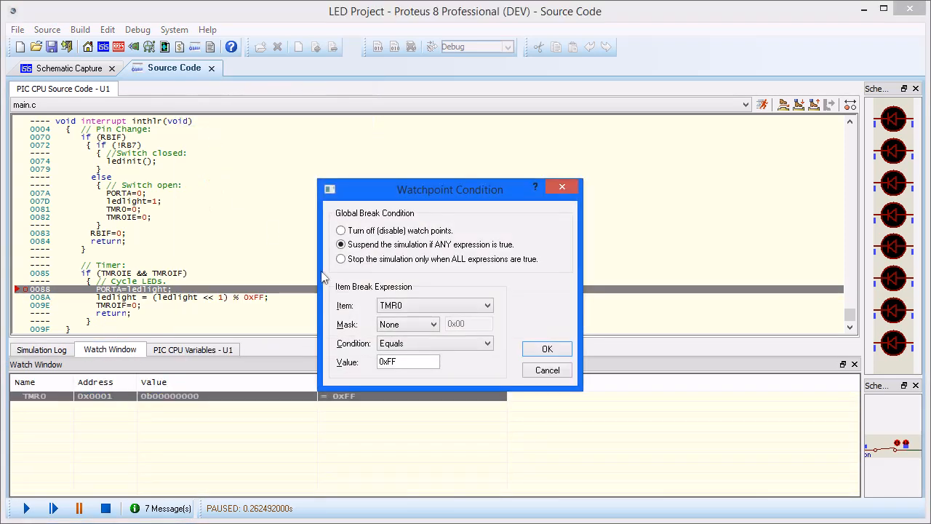
pyautogui.click(340, 230)
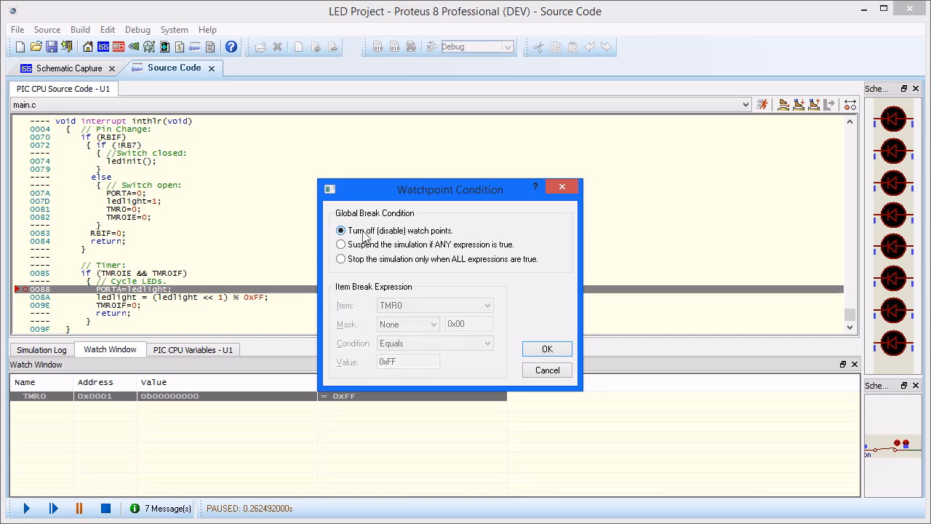
pyautogui.click(547, 349)
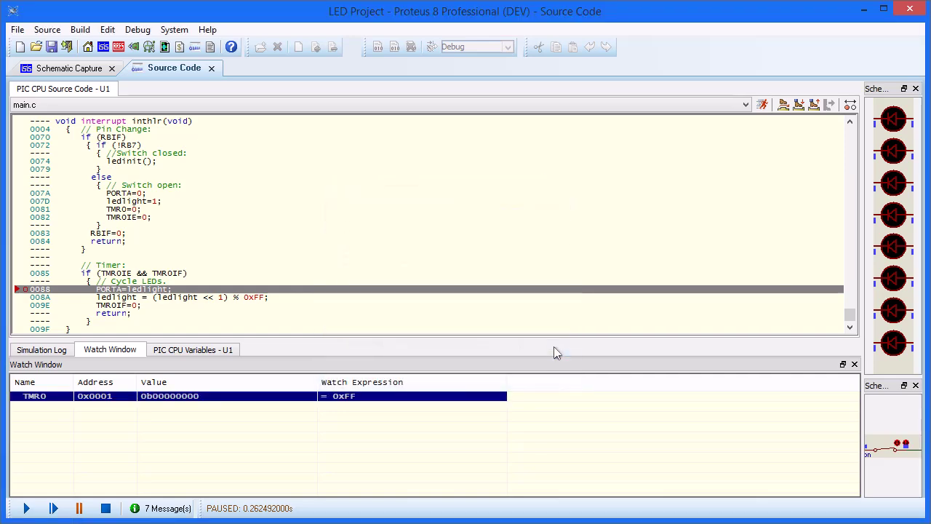
pyautogui.click(105, 508)
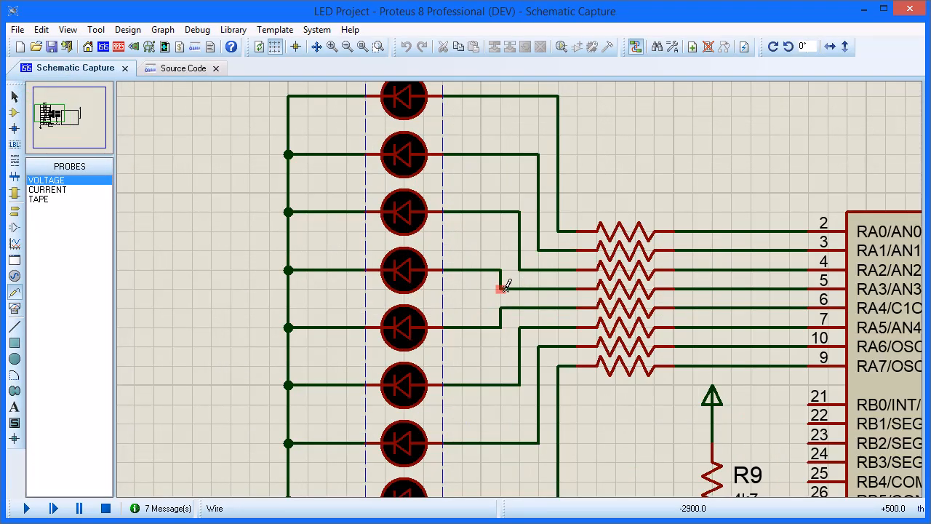
# Step: Place a voltage probe on D4's anode wire as a digital real-time breakpoint with trigger value 1
pyautogui.click(500, 276)
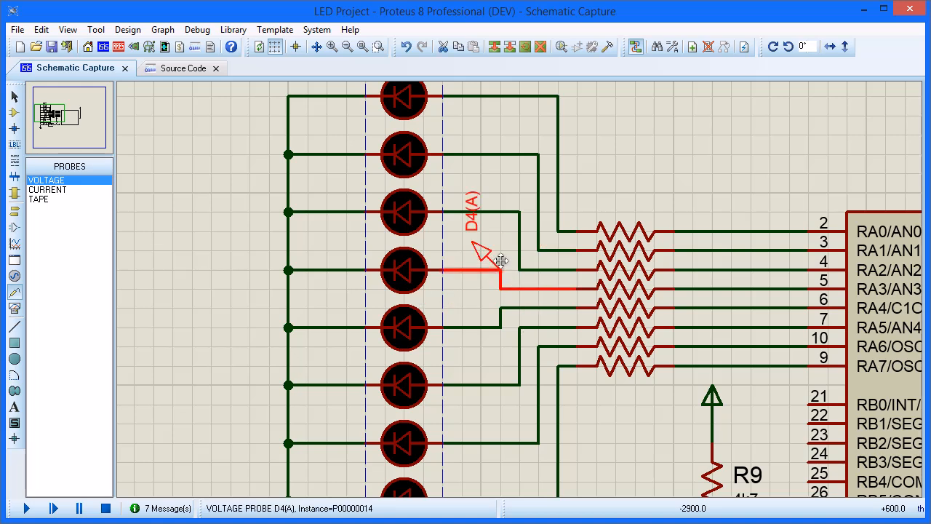
pyautogui.doubleClick(481, 262)
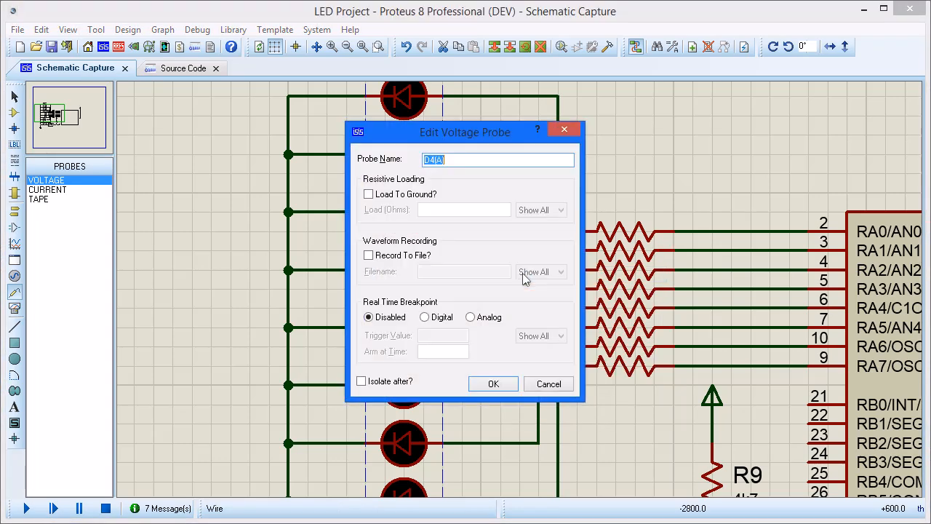
pyautogui.click(425, 317)
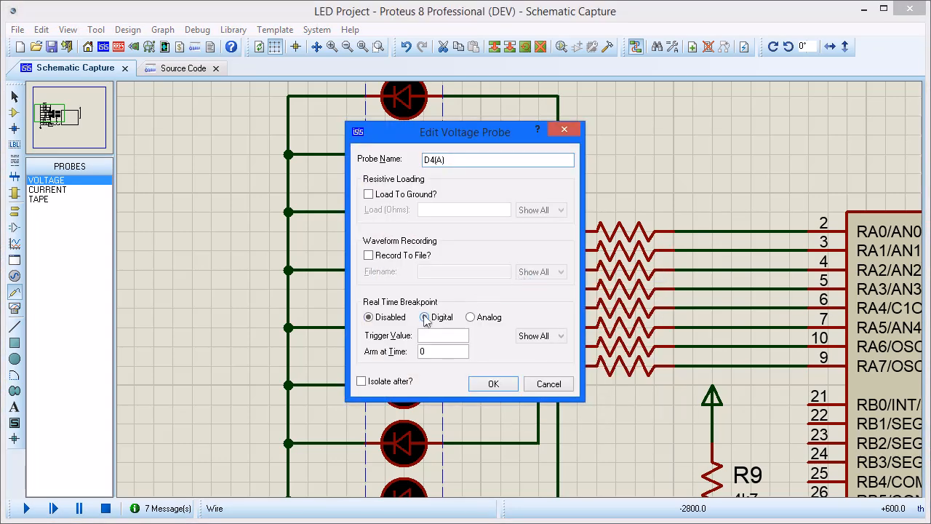
pyautogui.click(422, 317)
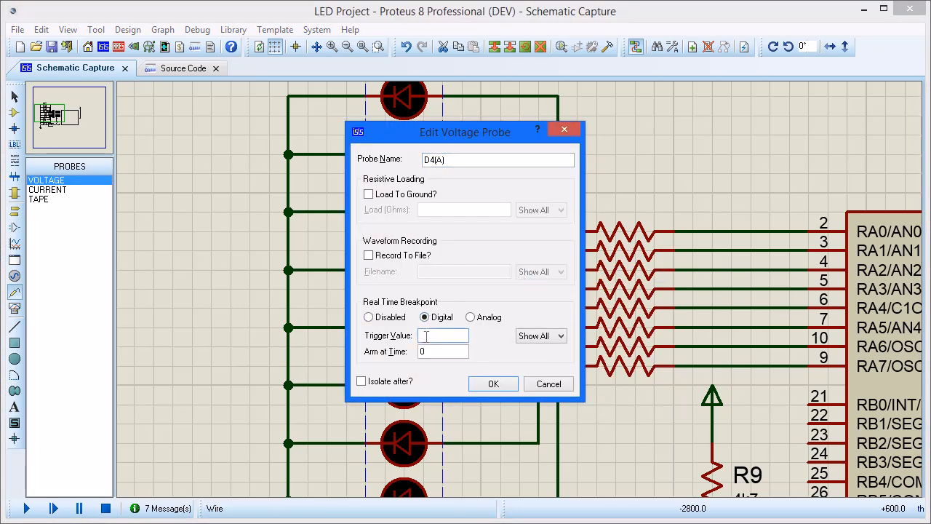
pyautogui.write('1')
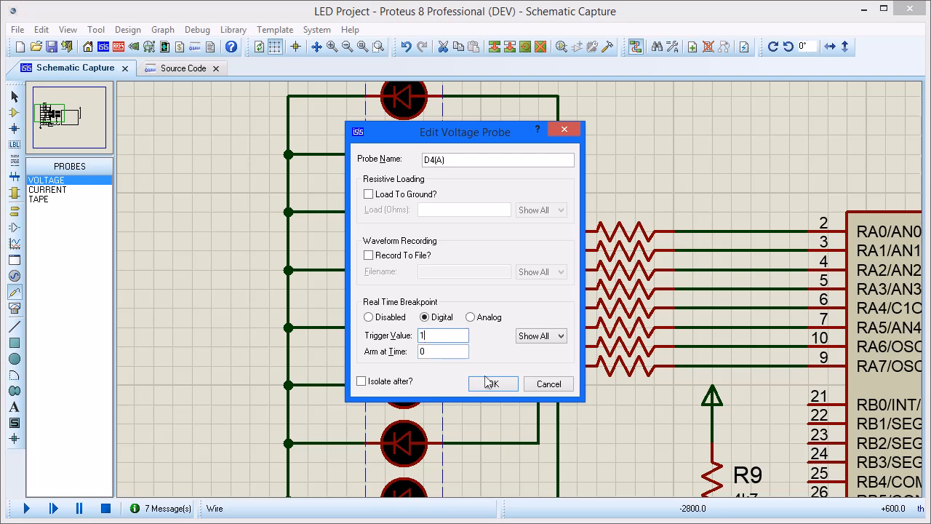
pyautogui.click(493, 384)
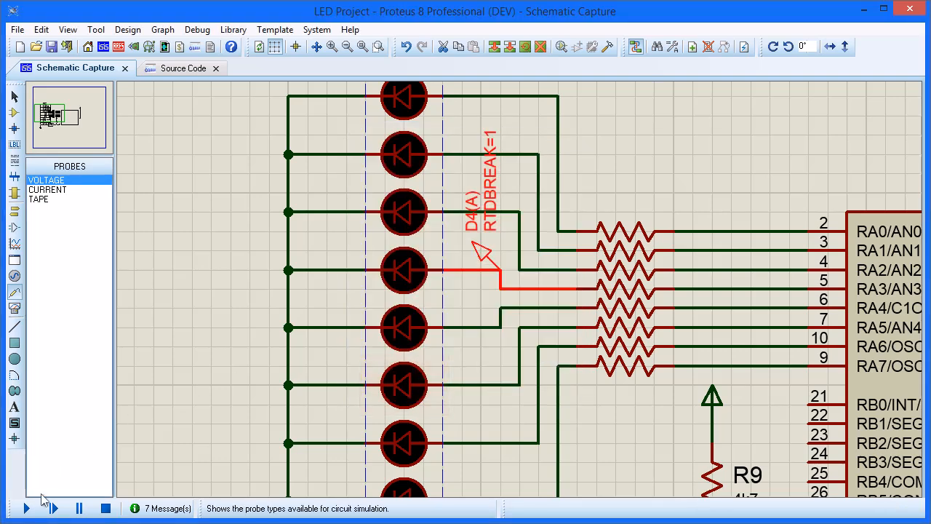
# Step: Run the simulation until the D4(A) probe breakpoint pauses it in the interrupt code
pyautogui.click(7, 508)
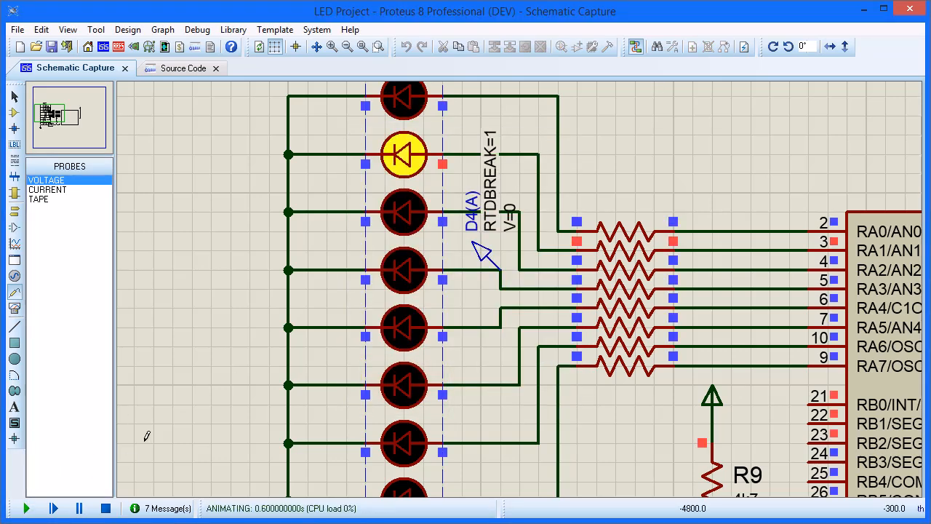
pyautogui.click(174, 68)
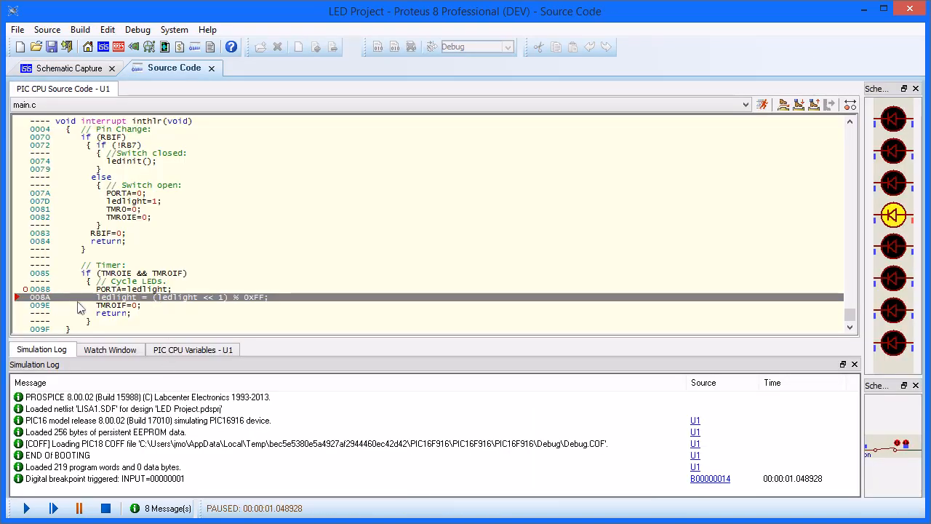
pyautogui.moveTo(812, 247)
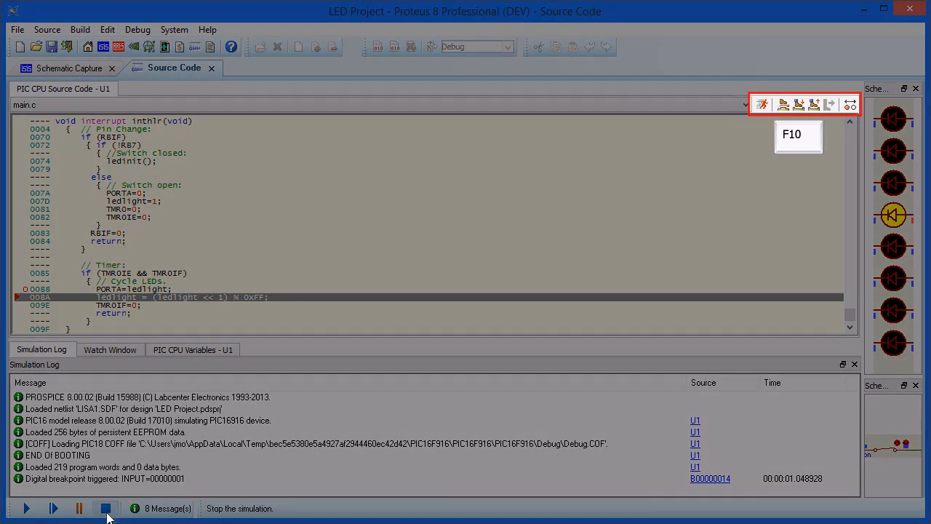
# Step: Stop the run and set PIC16F916 Interrupt Events diagnostics to Full Trace with Suspend simulation ticked
pyautogui.click(105, 509)
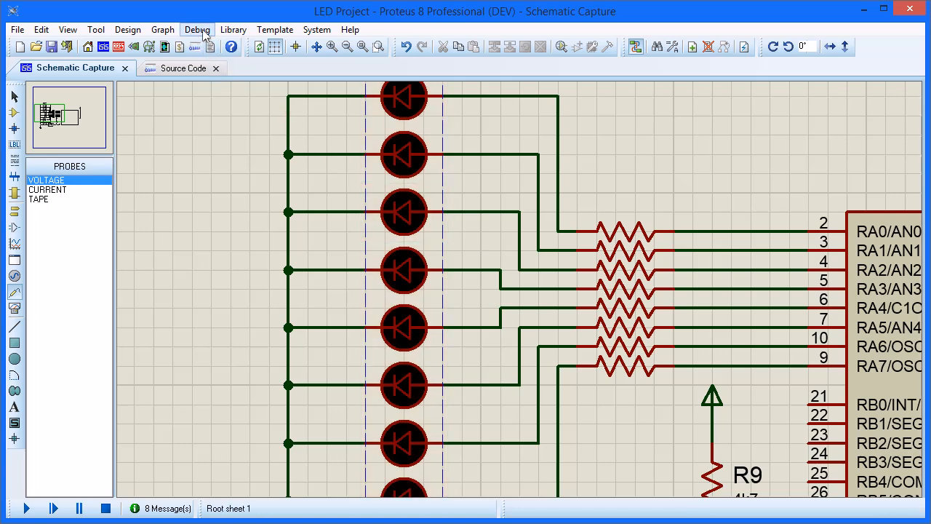
pyautogui.click(197, 29)
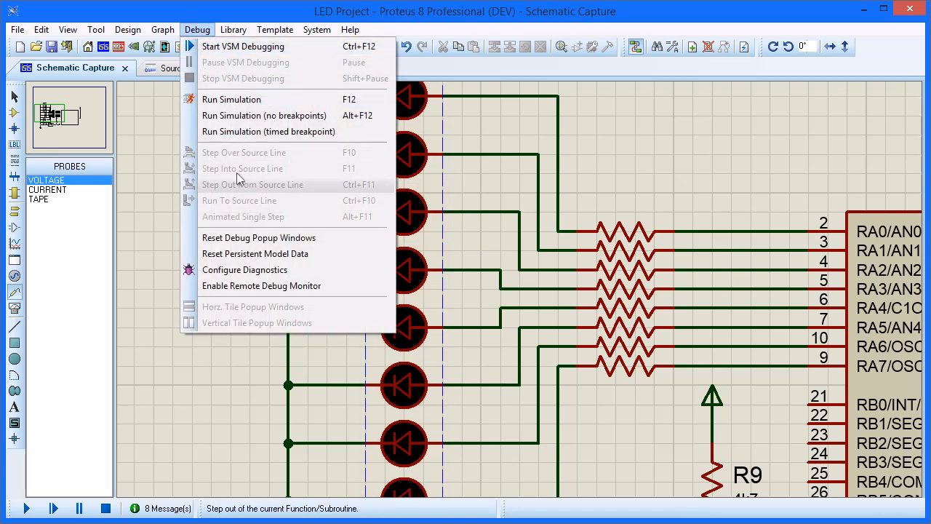
pyautogui.click(244, 269)
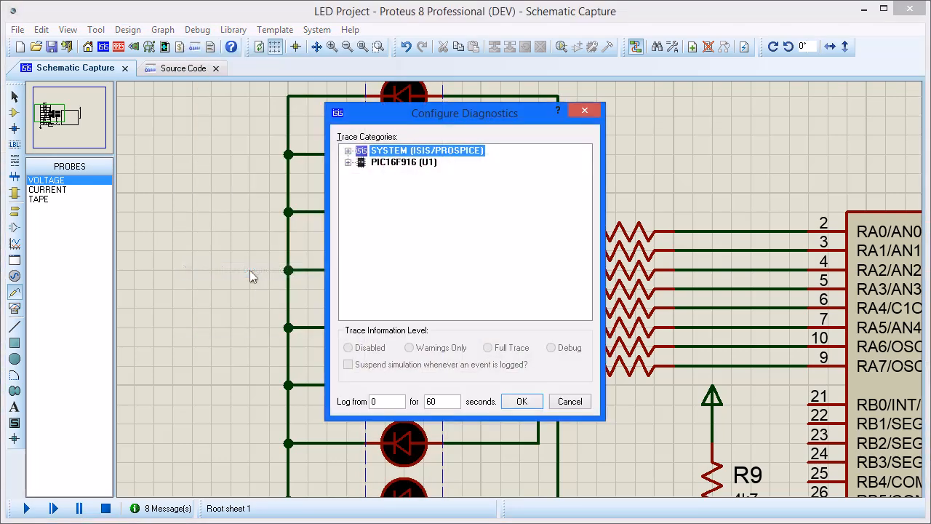
pyautogui.click(349, 161)
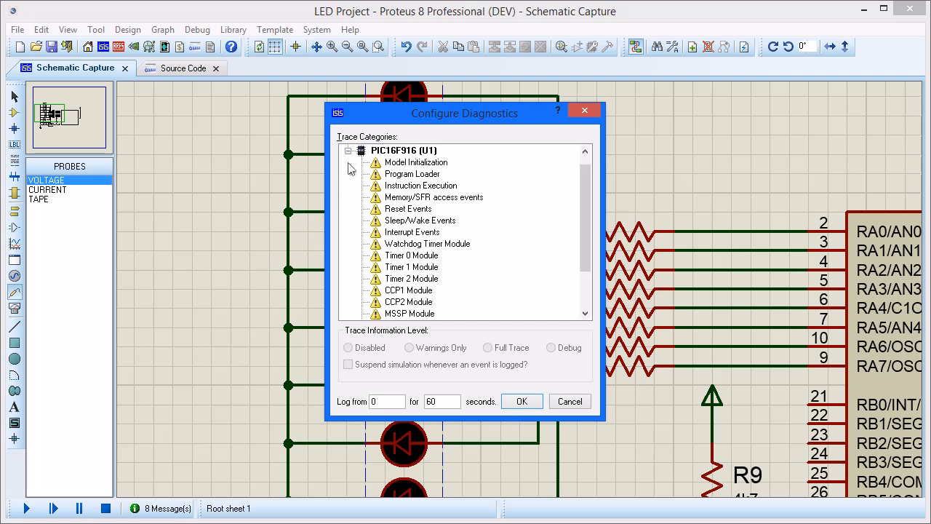
pyautogui.click(411, 232)
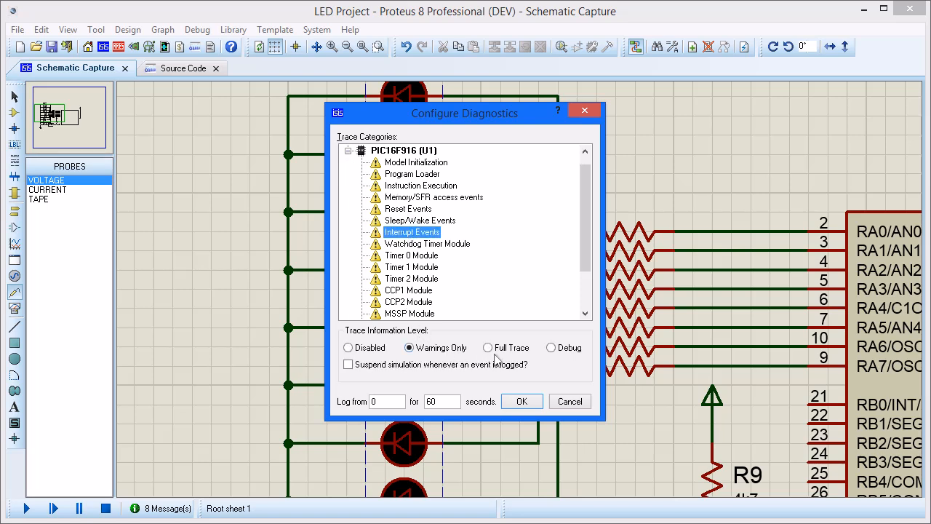
pyautogui.click(487, 347)
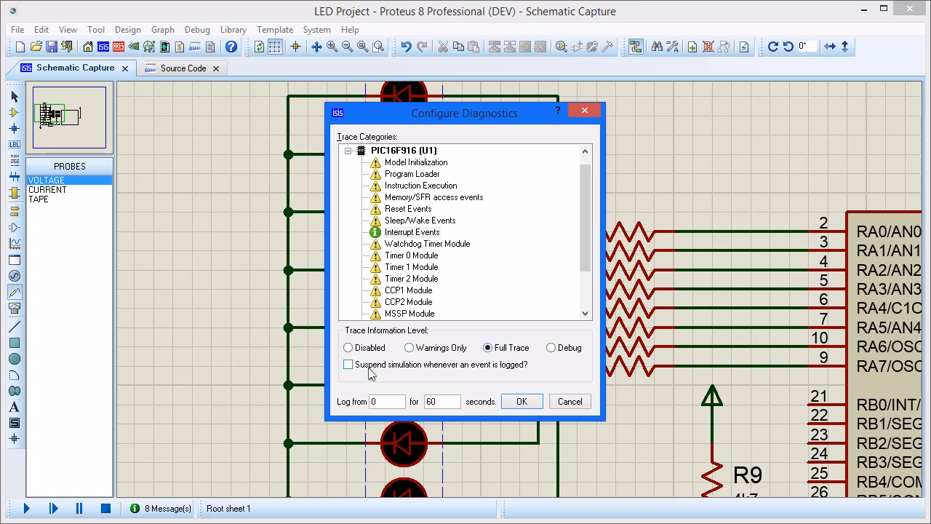
pyautogui.click(348, 364)
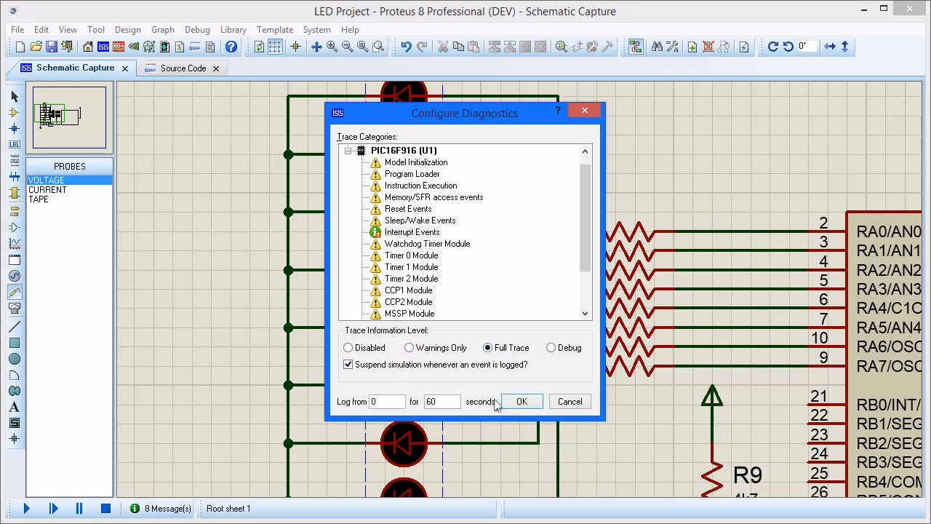
# Step: Confirm the diagnostics and run until a logged interrupt event suspends the simulation
pyautogui.click(521, 402)
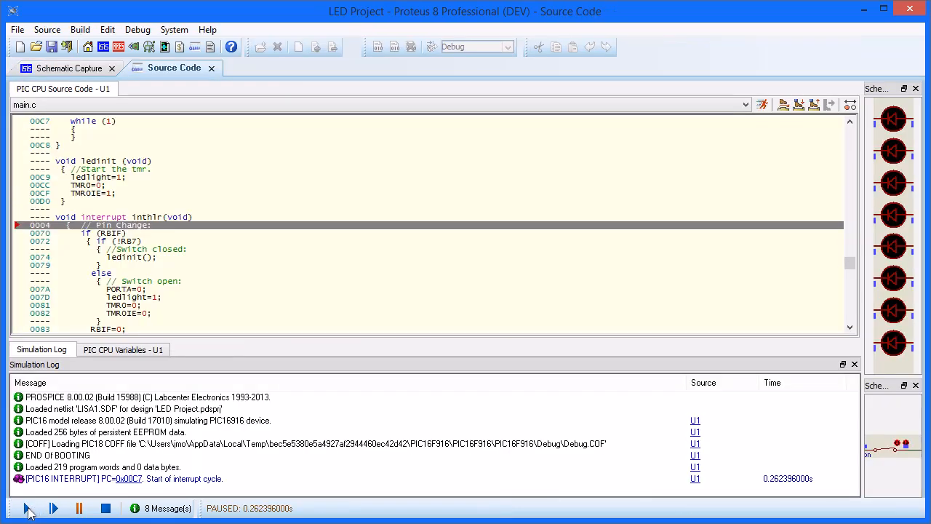
pyautogui.click(52, 508)
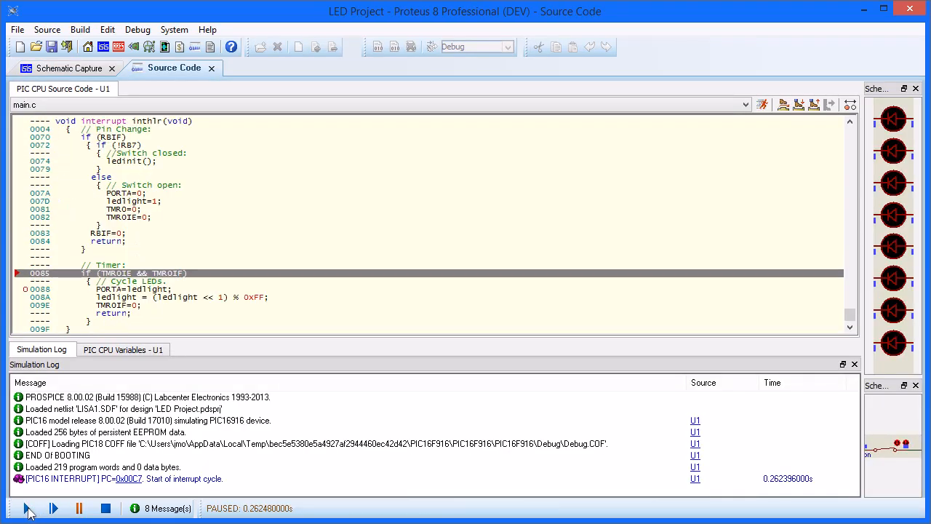